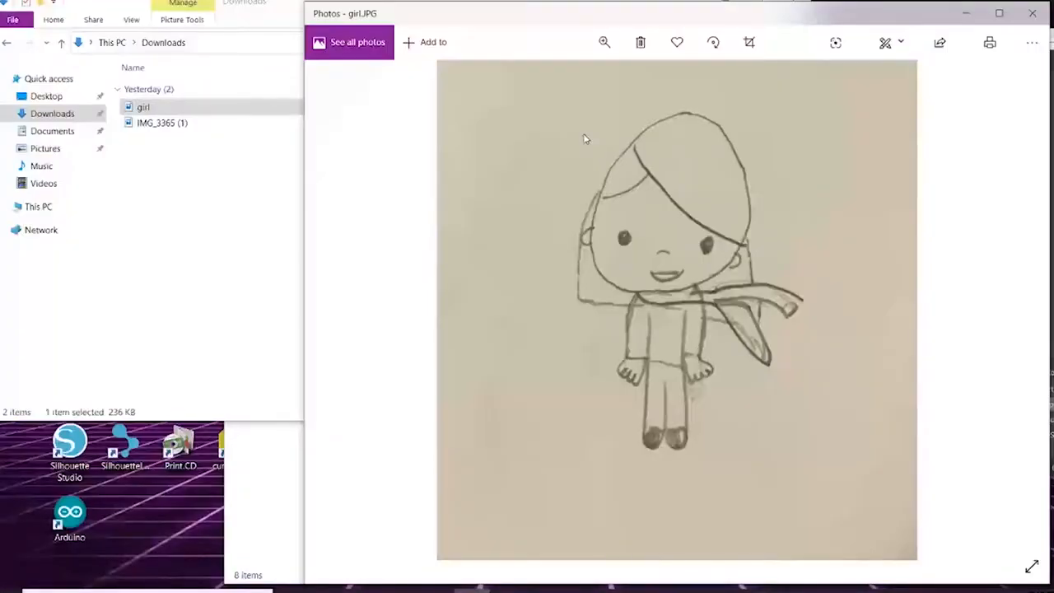
mouse_move(540, 251)
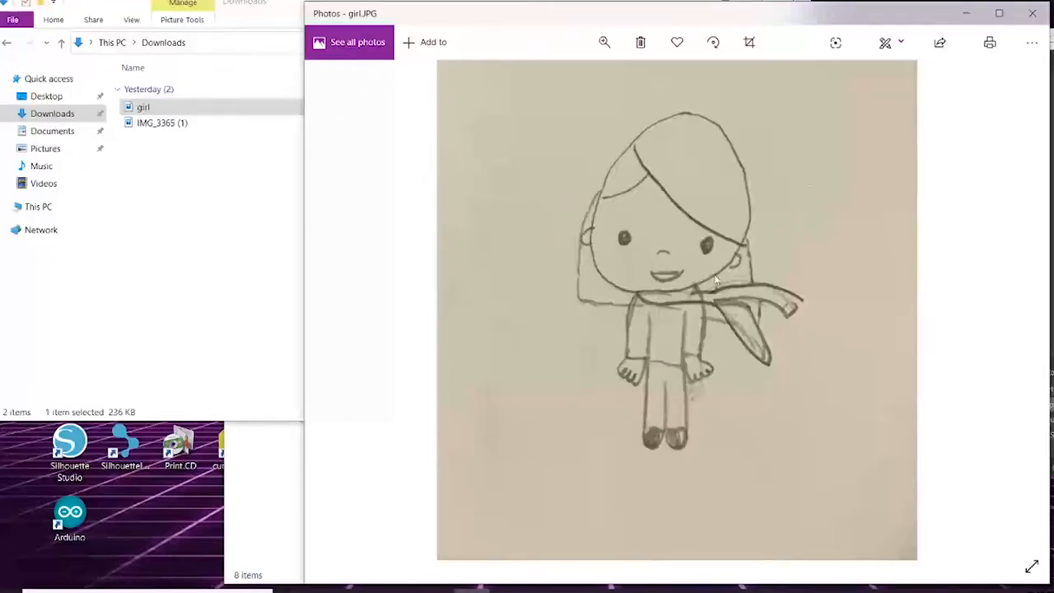
mouse_move(571, 339)
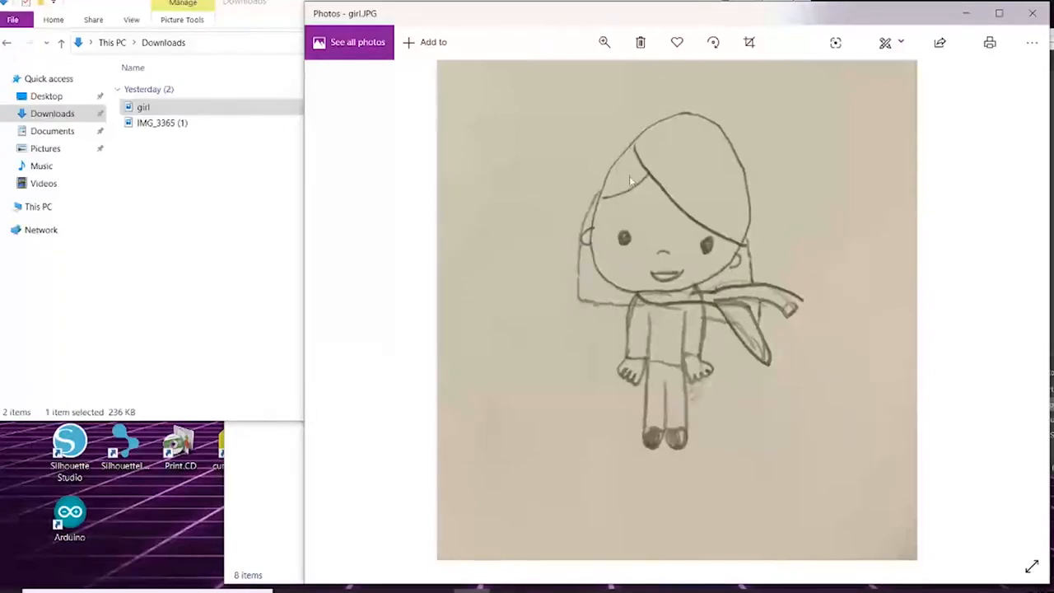
Save the blank document to the Desktop as an Inkscape SVG named GIRL
click(1031, 13)
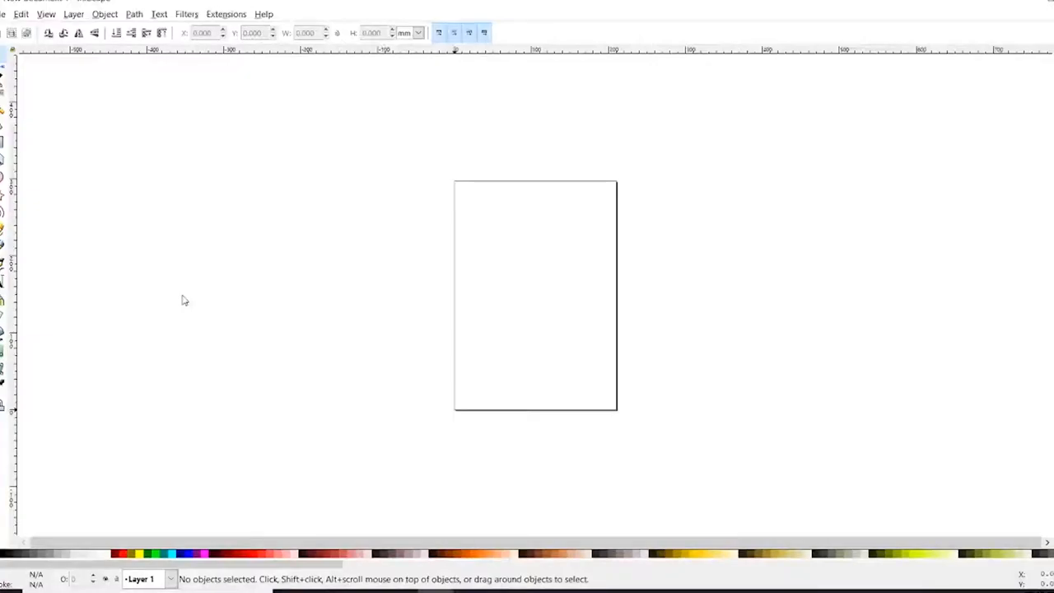
mouse_move(565, 182)
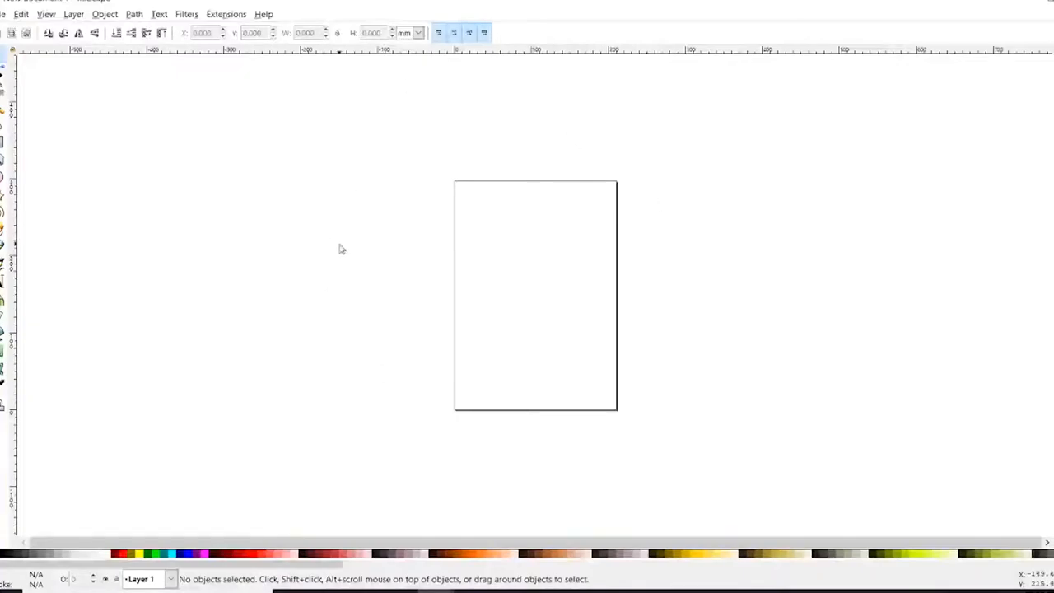
click(4, 13)
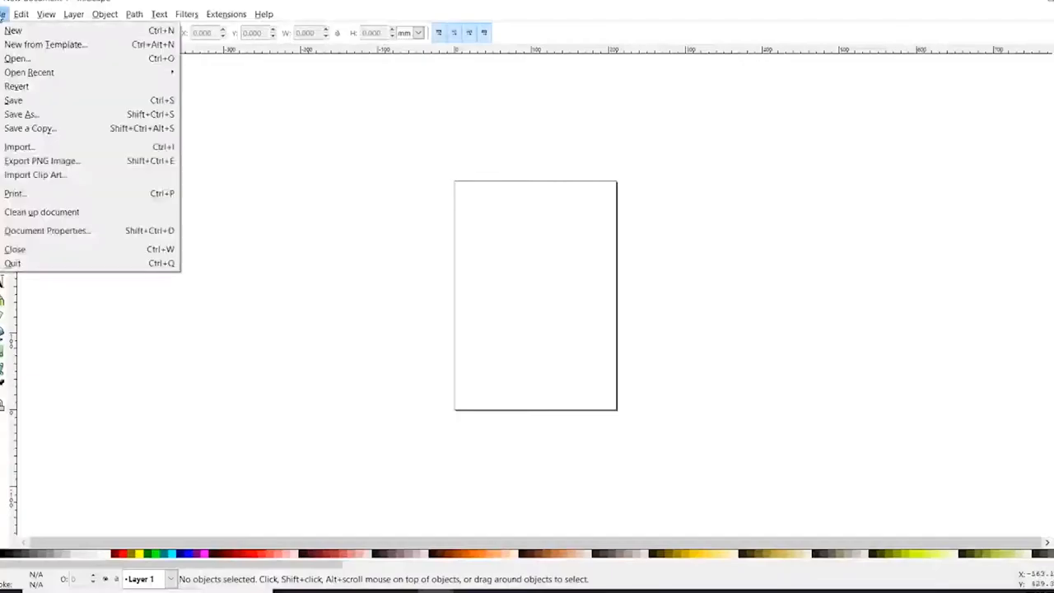
click(22, 113)
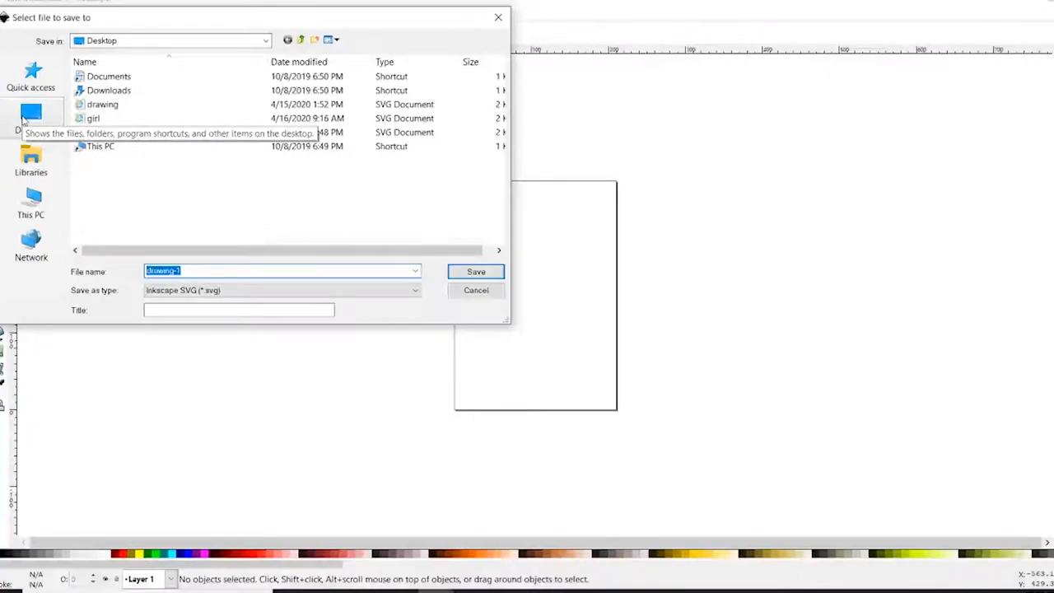
text(GIRL)
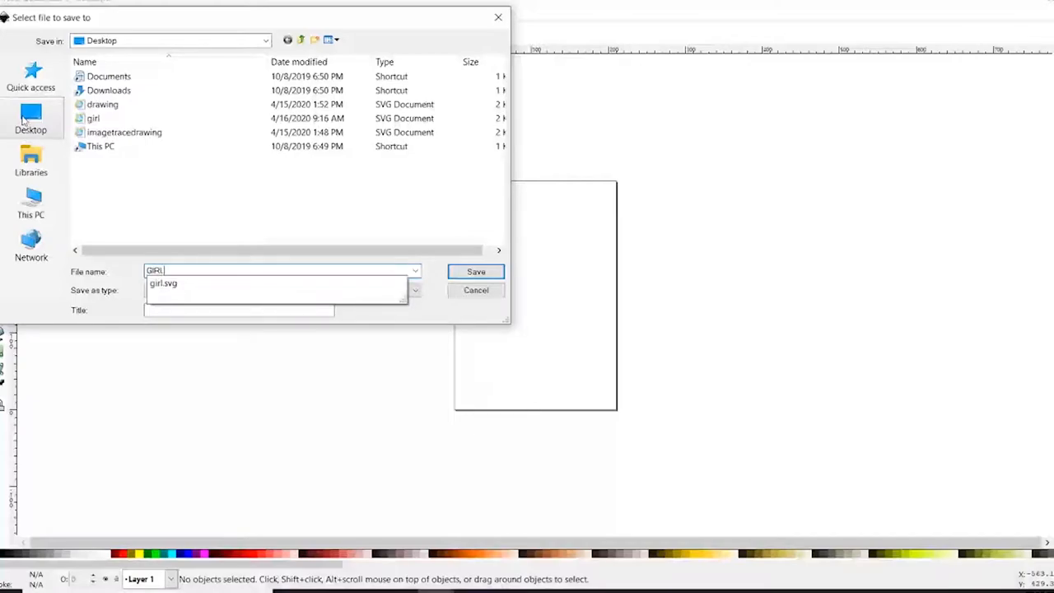
click(474, 272)
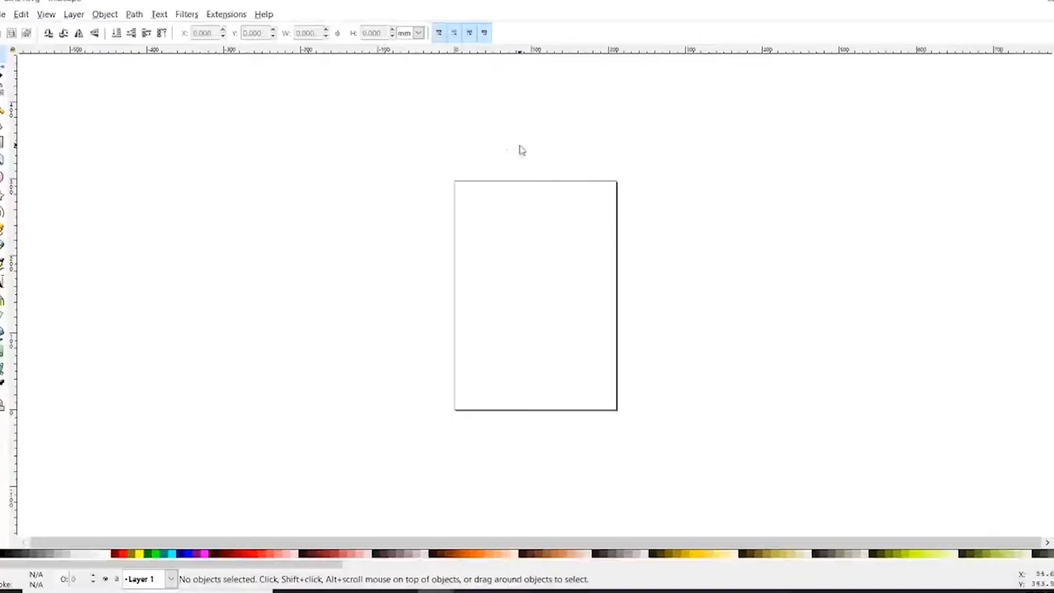
mouse_move(474, 210)
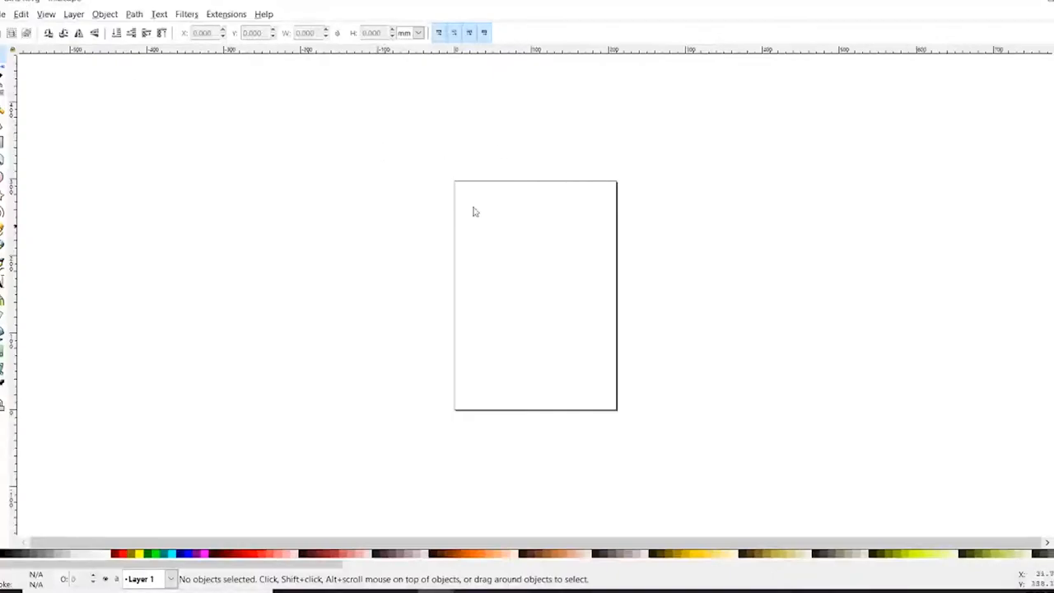
mouse_move(278, 270)
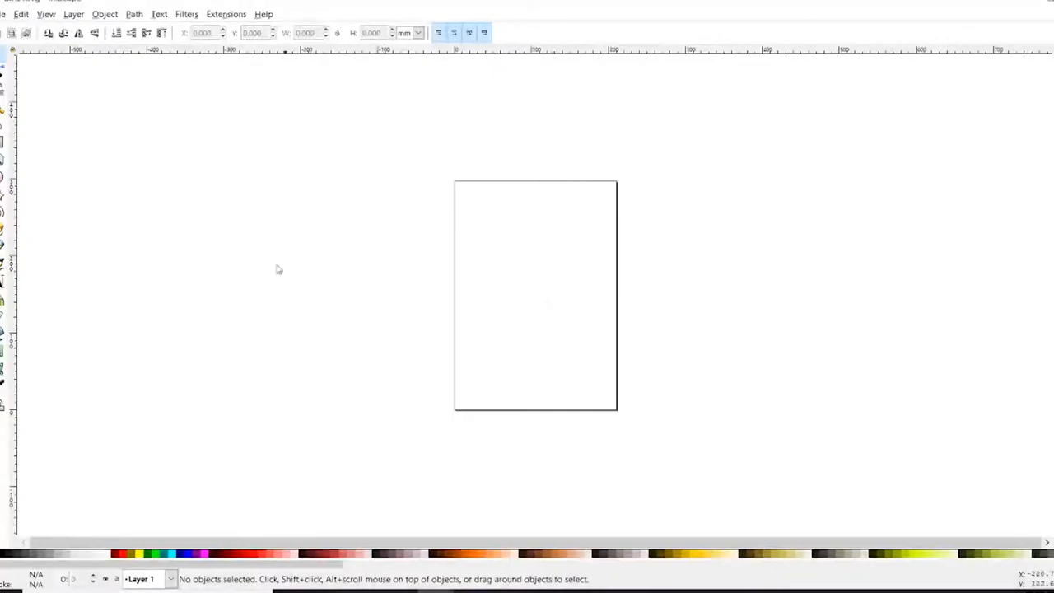
mouse_move(309, 291)
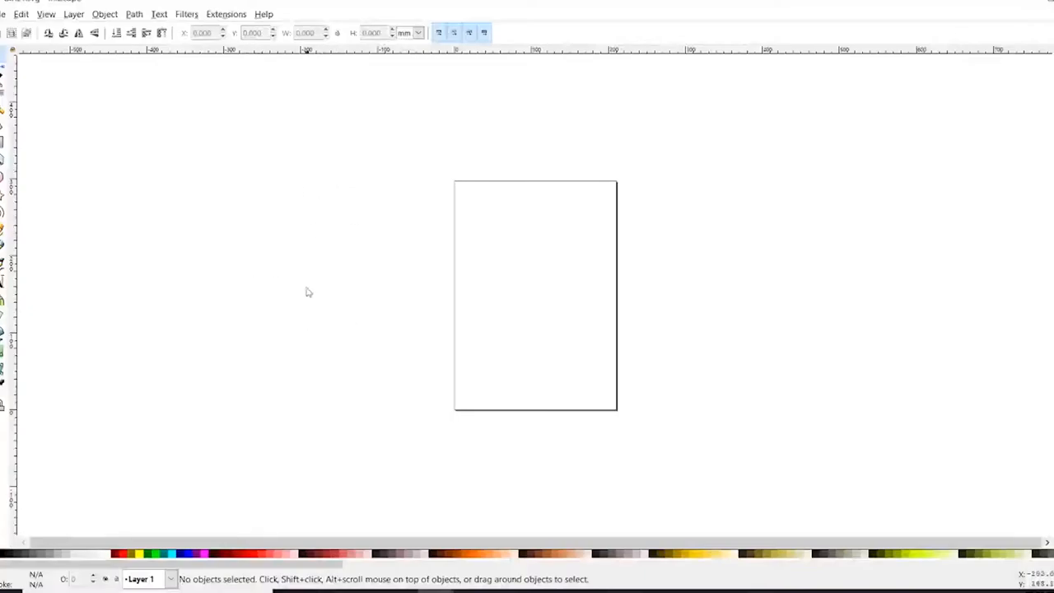
mouse_move(547, 254)
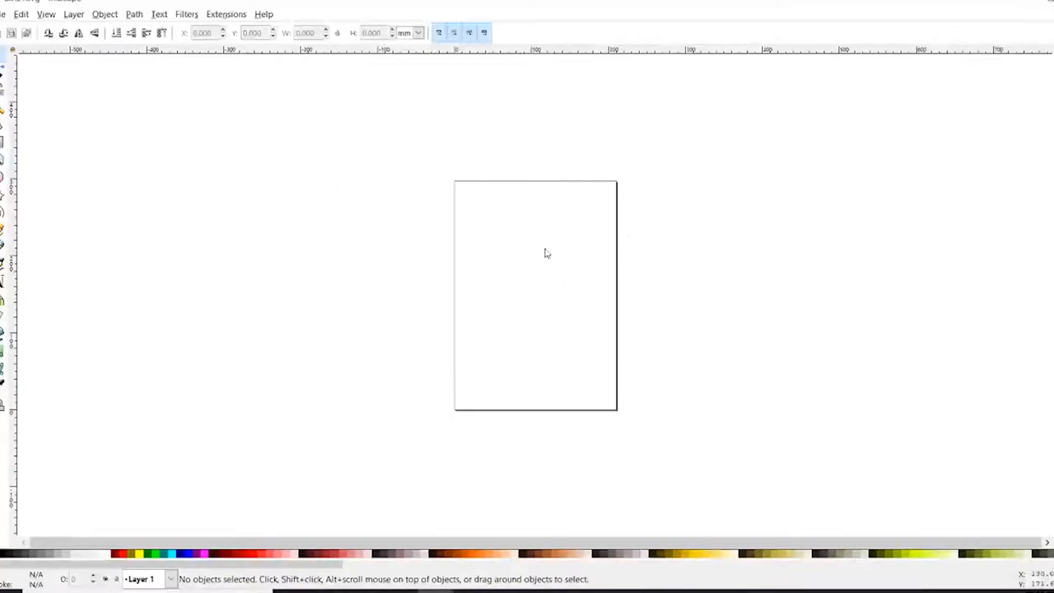
mouse_move(505, 247)
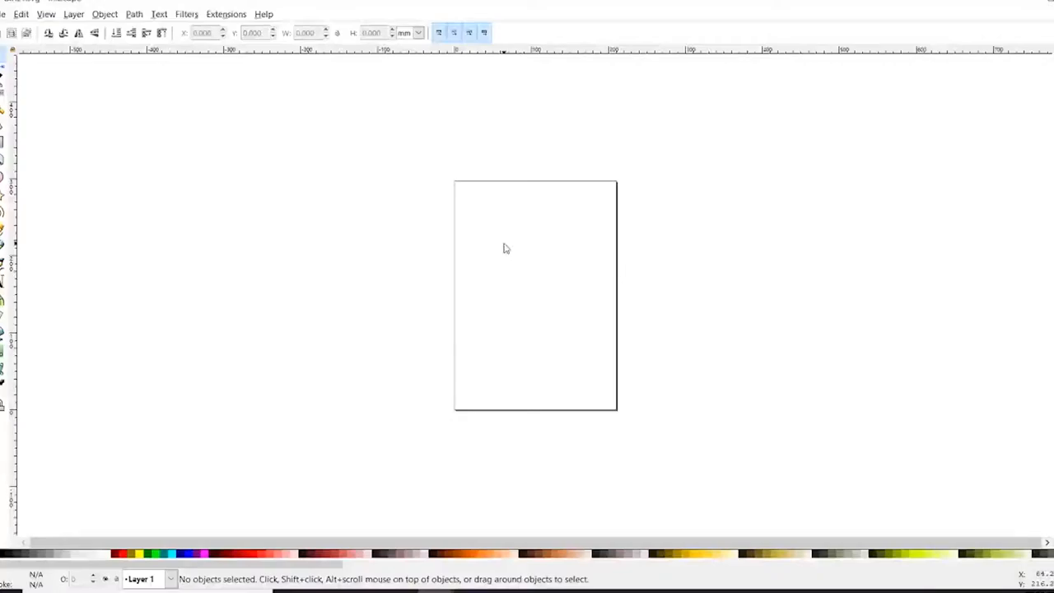
mouse_move(415, 108)
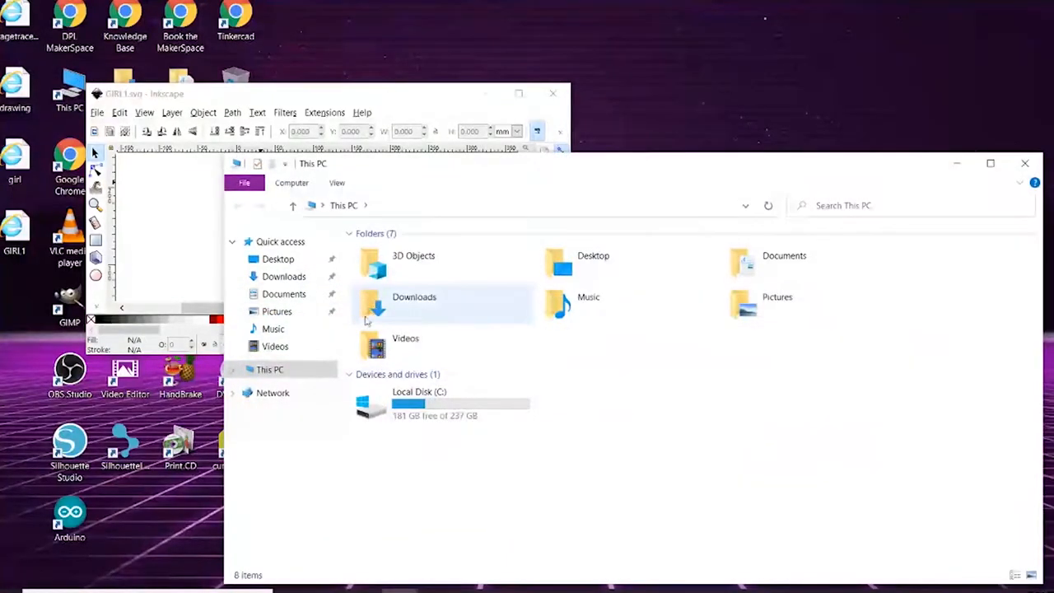
In File Explorer's Downloads folder, pick the girl JPG and bring it into Inkscape
click(415, 303)
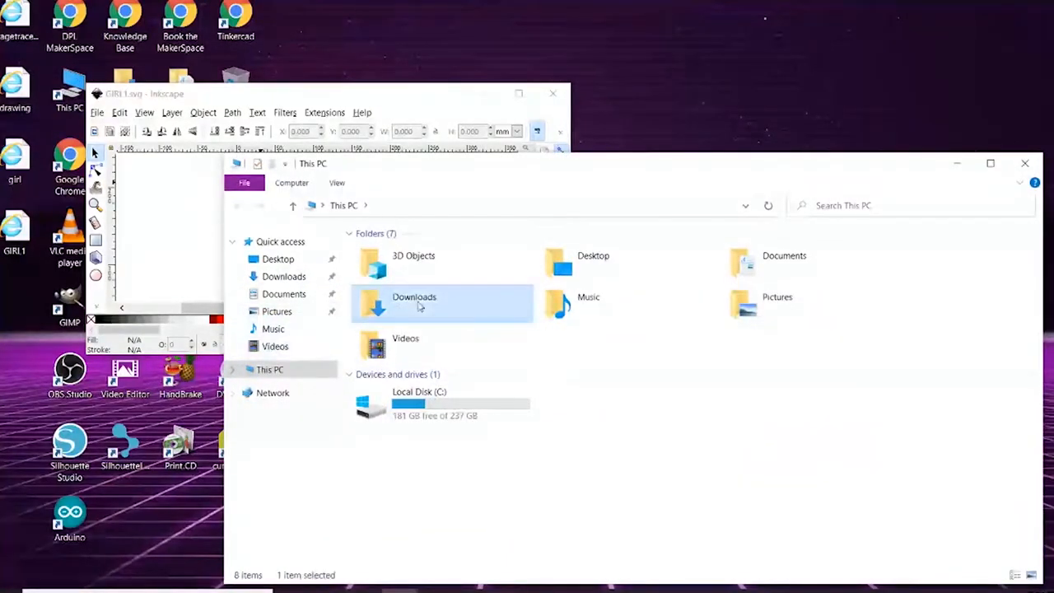
double_click(415, 303)
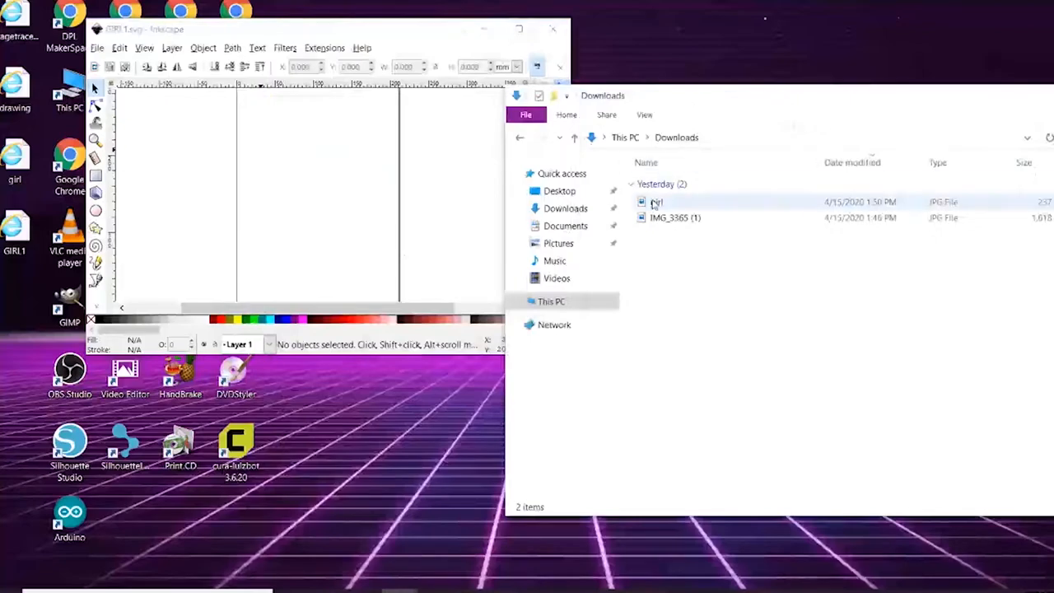
click(655, 201)
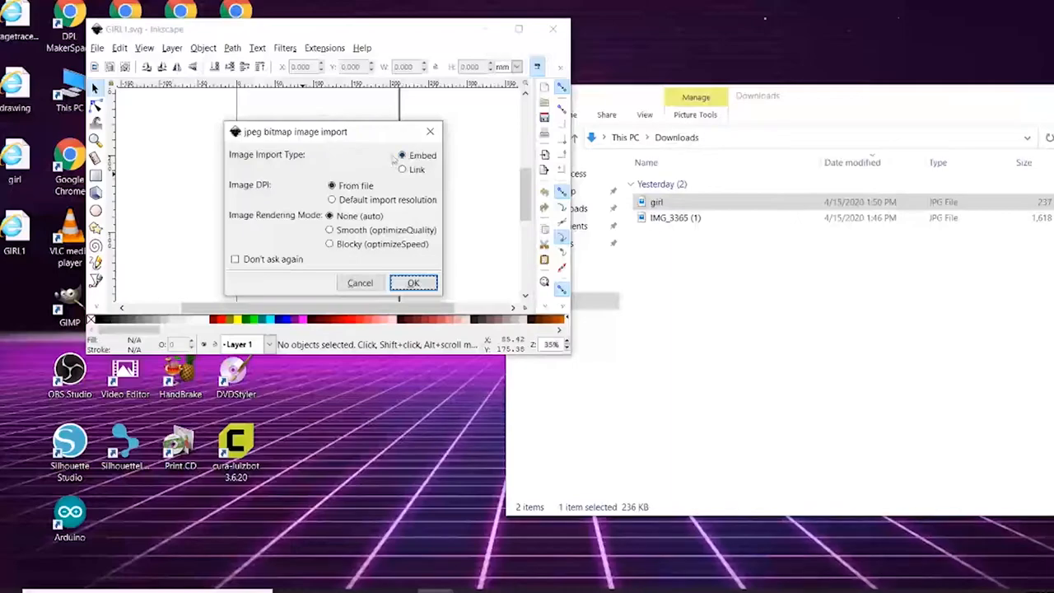
Embed the imported girl photo on the canvas as an image object
click(331, 185)
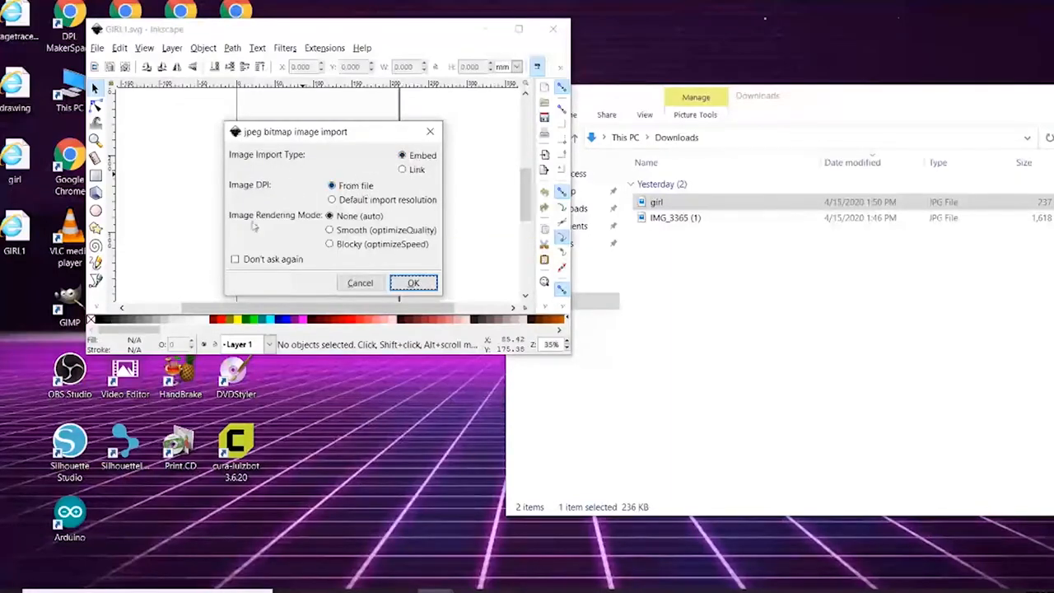
mouse_move(330, 229)
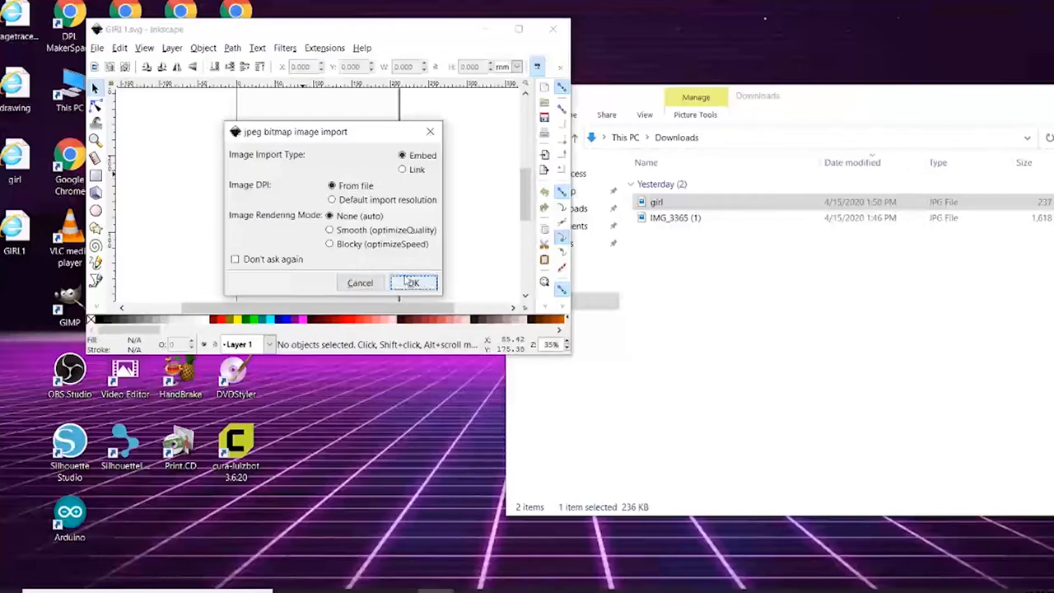
click(412, 284)
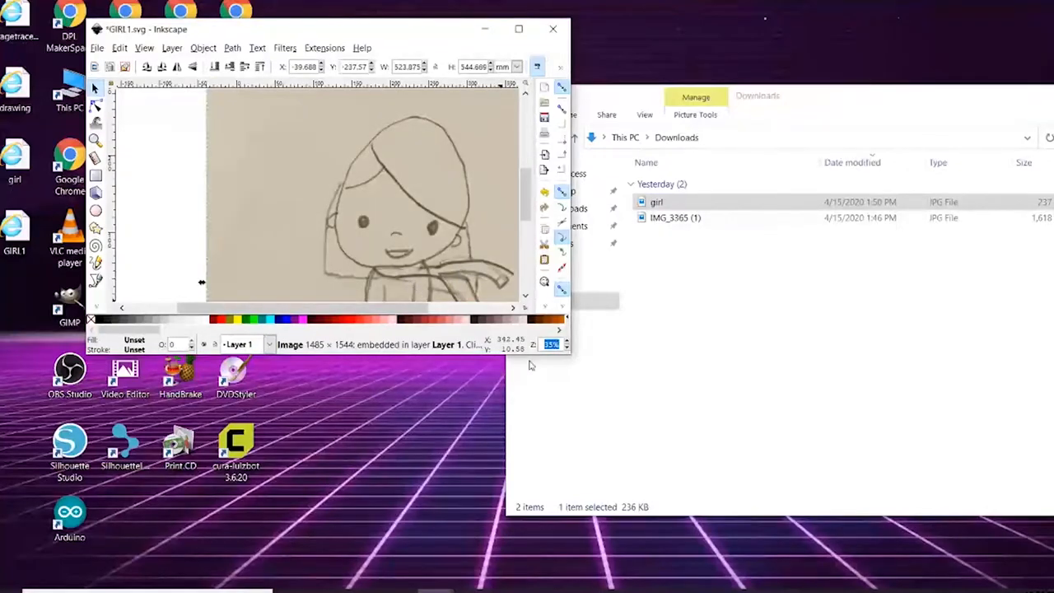
mouse_move(685, 421)
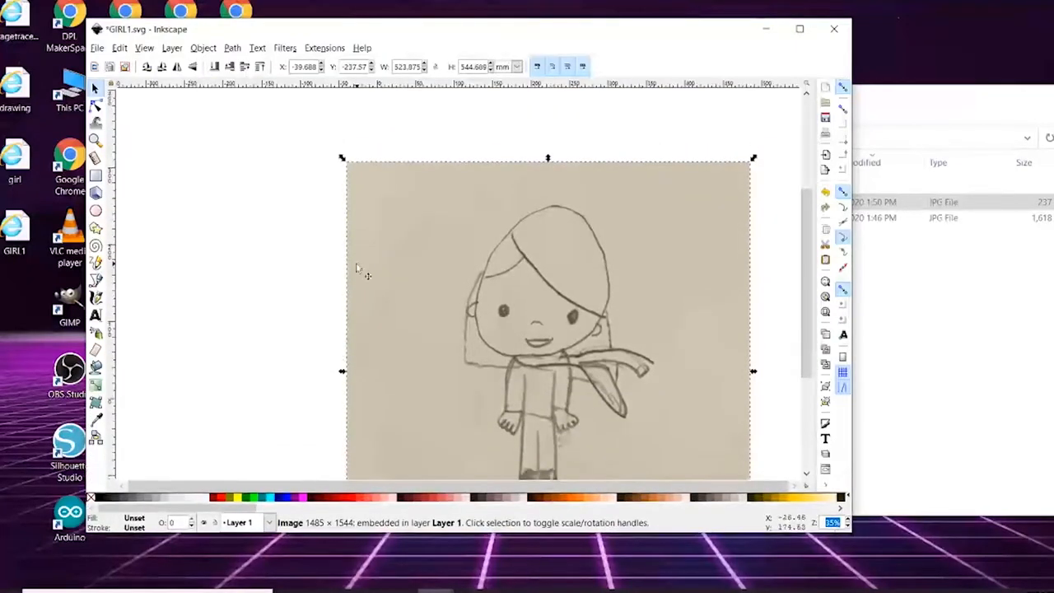
mouse_move(672, 131)
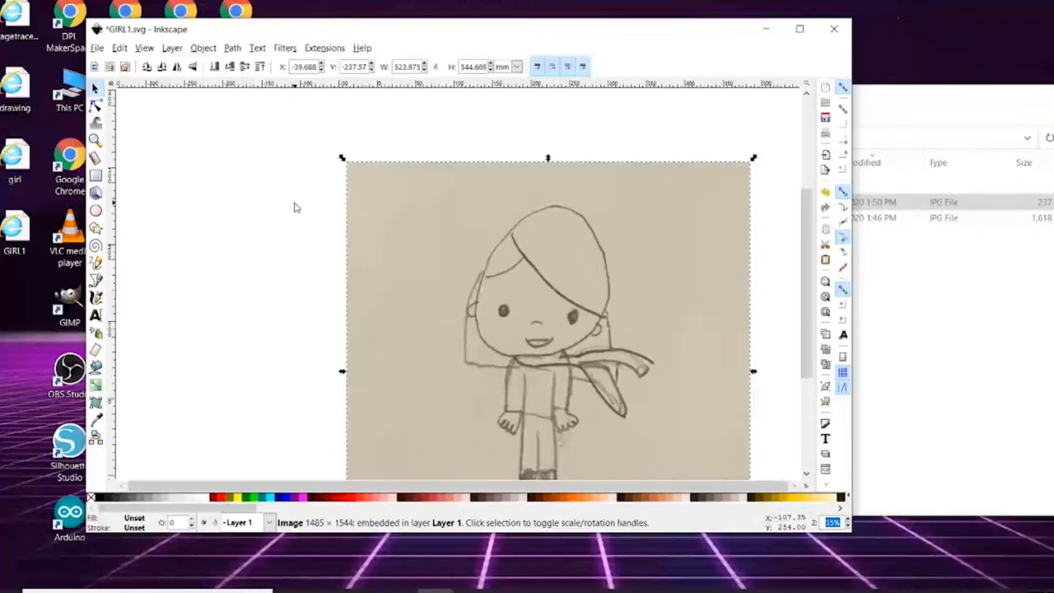
mouse_move(359, 123)
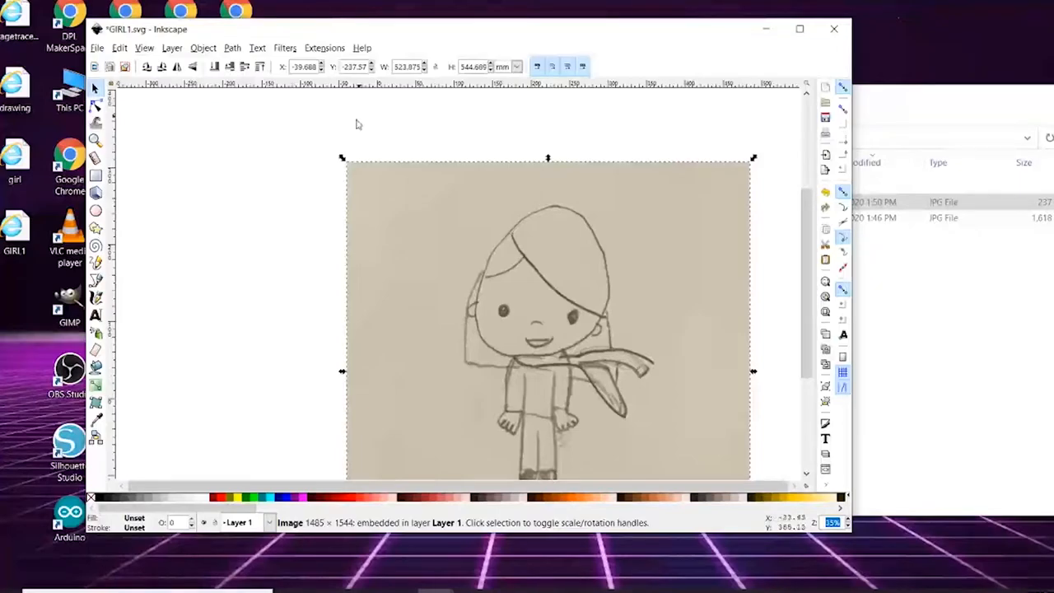
mouse_move(277, 234)
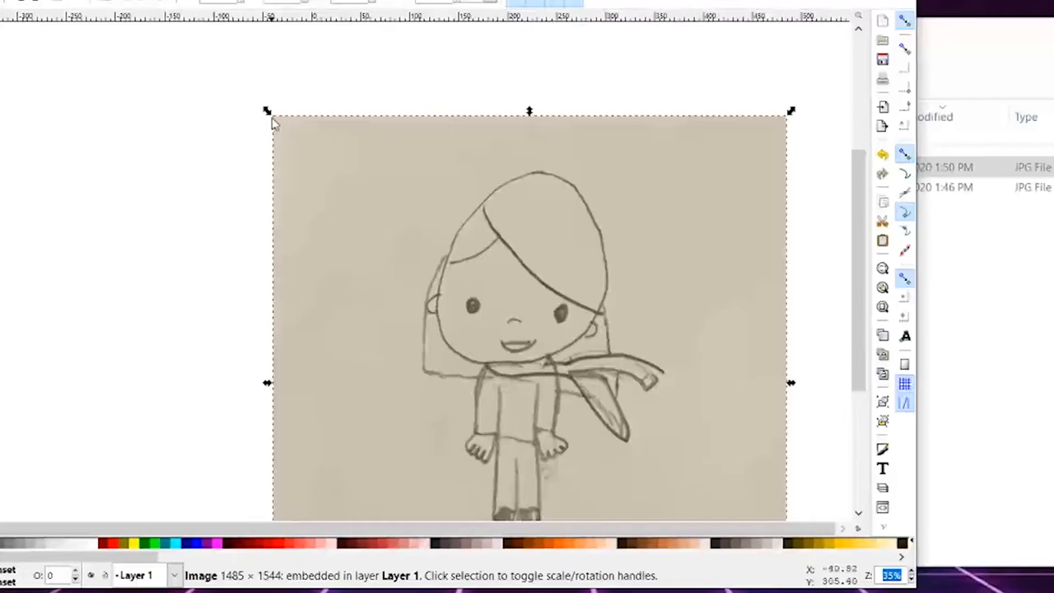
mouse_move(734, 110)
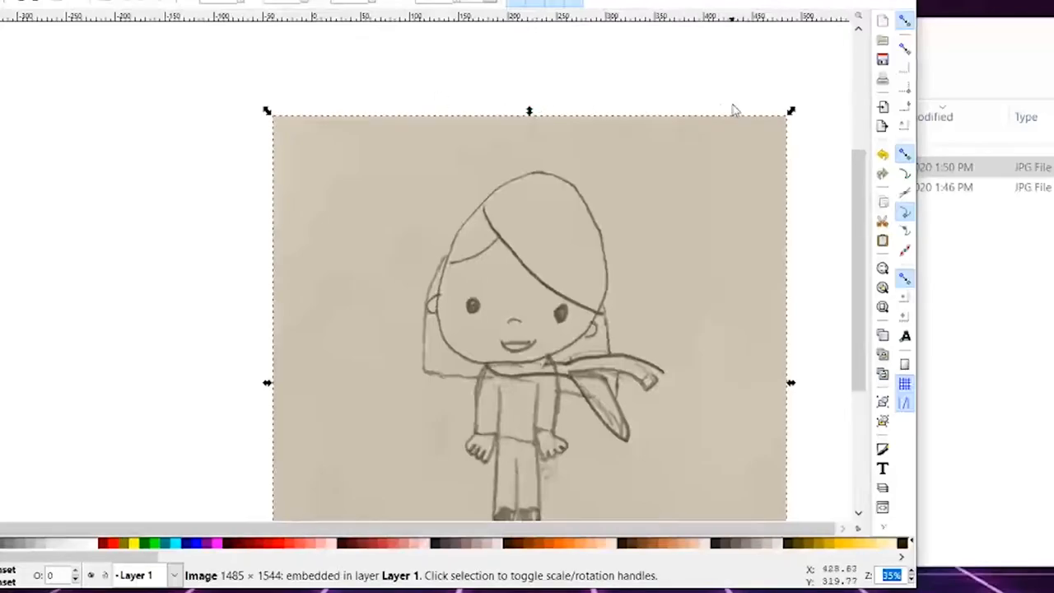
mouse_move(542, 118)
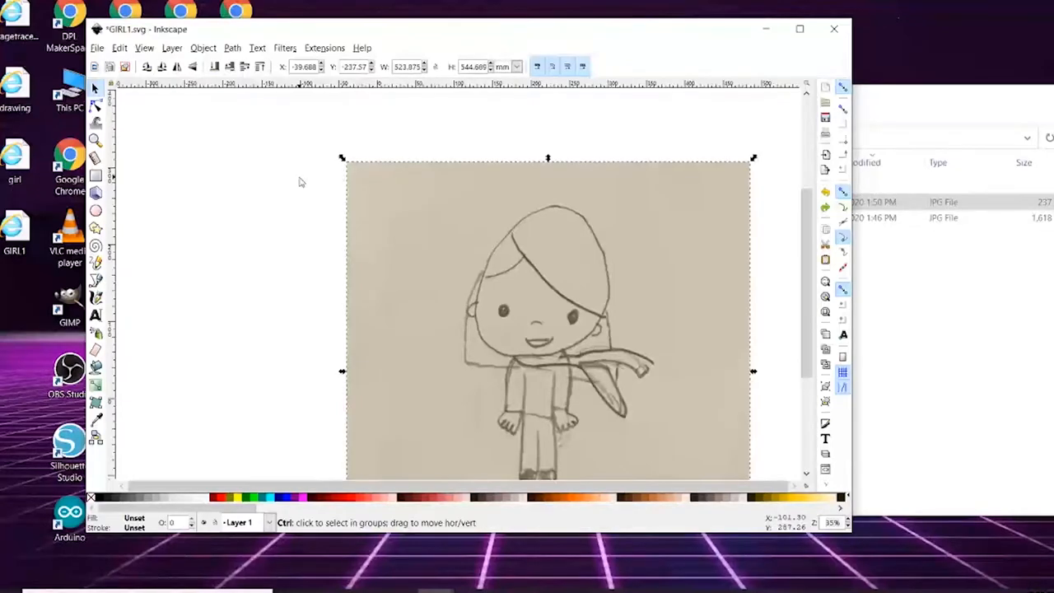
mouse_move(343, 158)
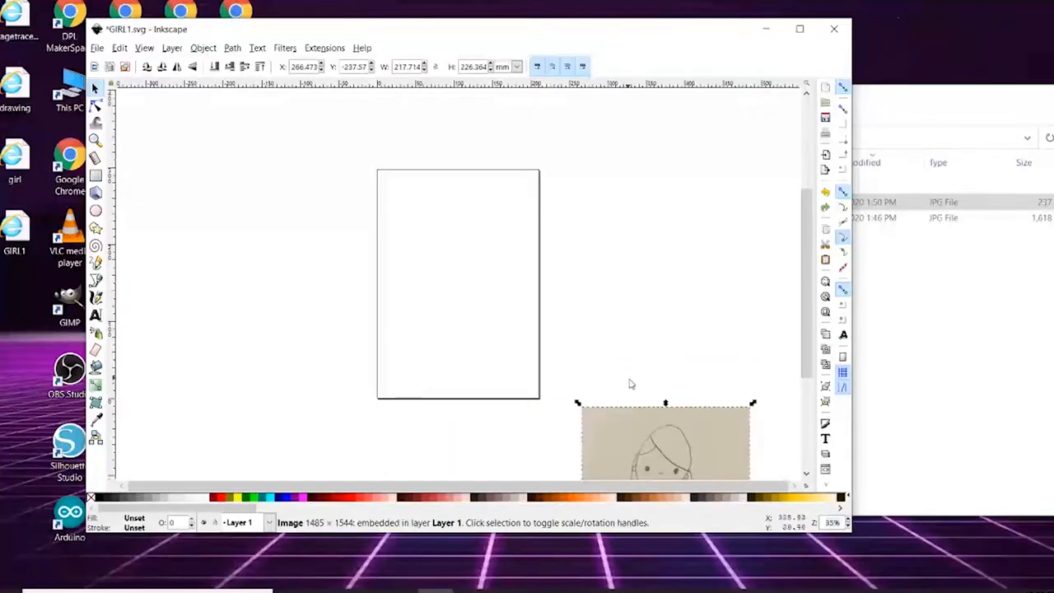
Move the scanned girl drawing back onto the page
drag(665, 445, 468, 293)
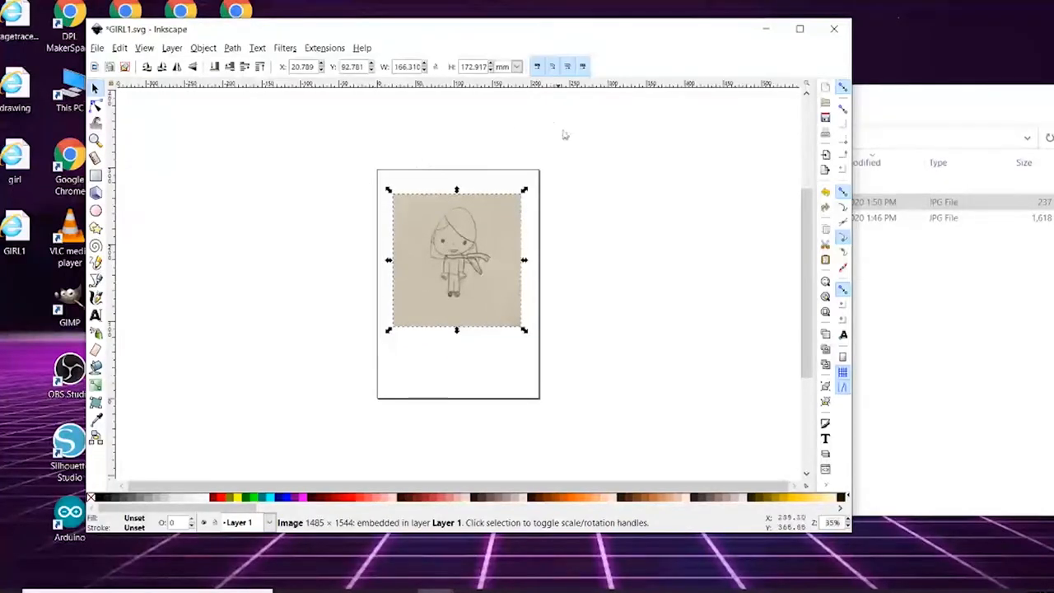
mouse_move(577, 169)
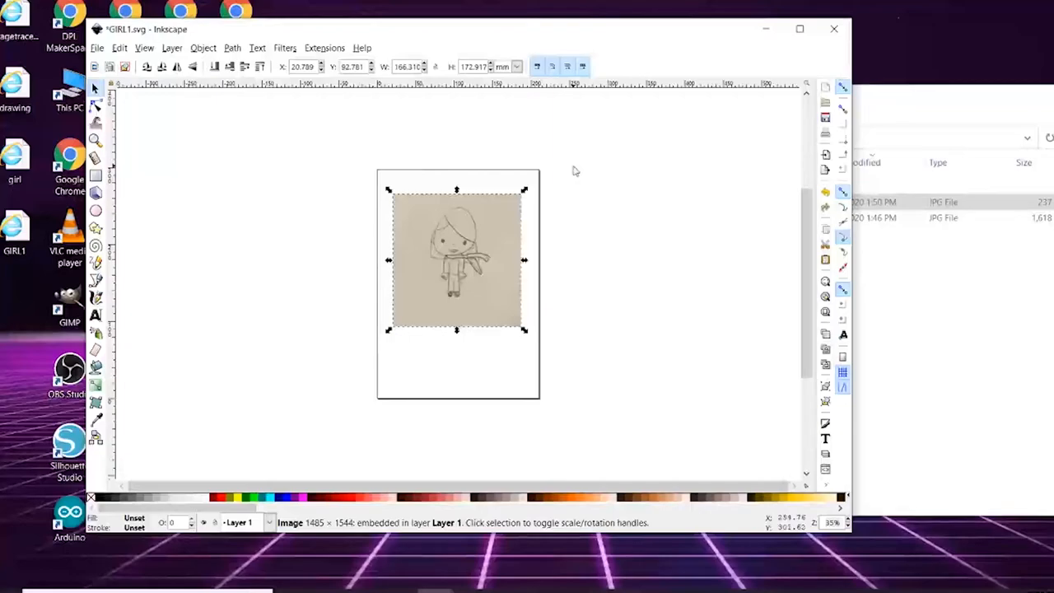
mouse_move(510, 181)
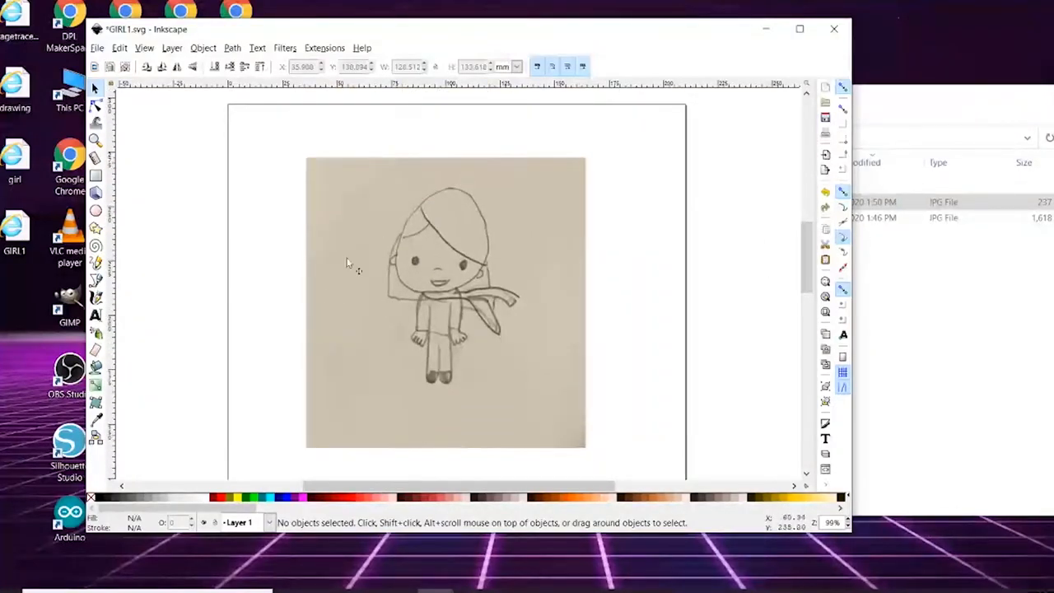
mouse_move(453, 323)
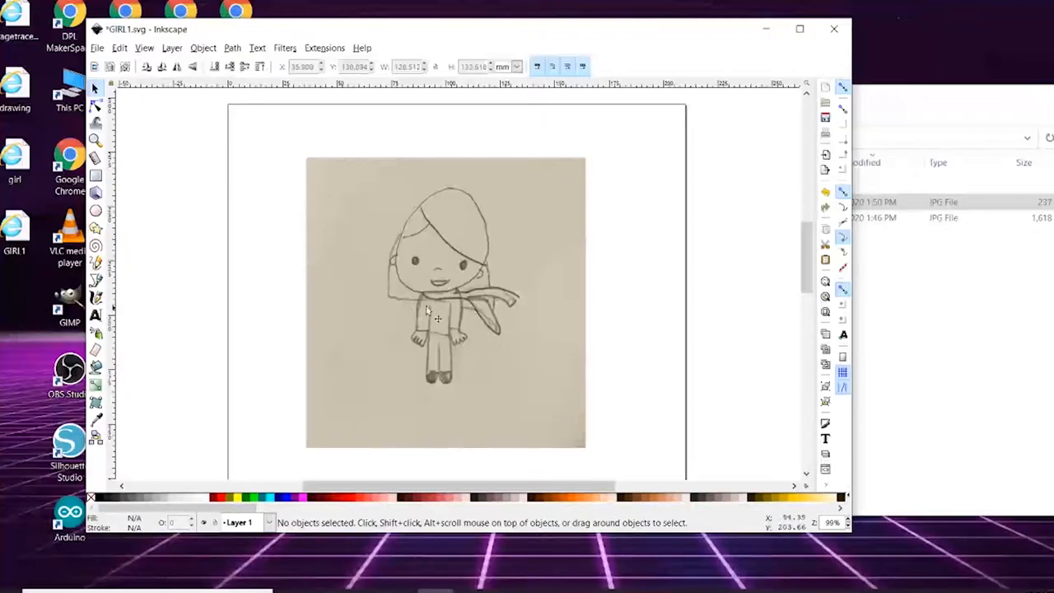
mouse_move(478, 273)
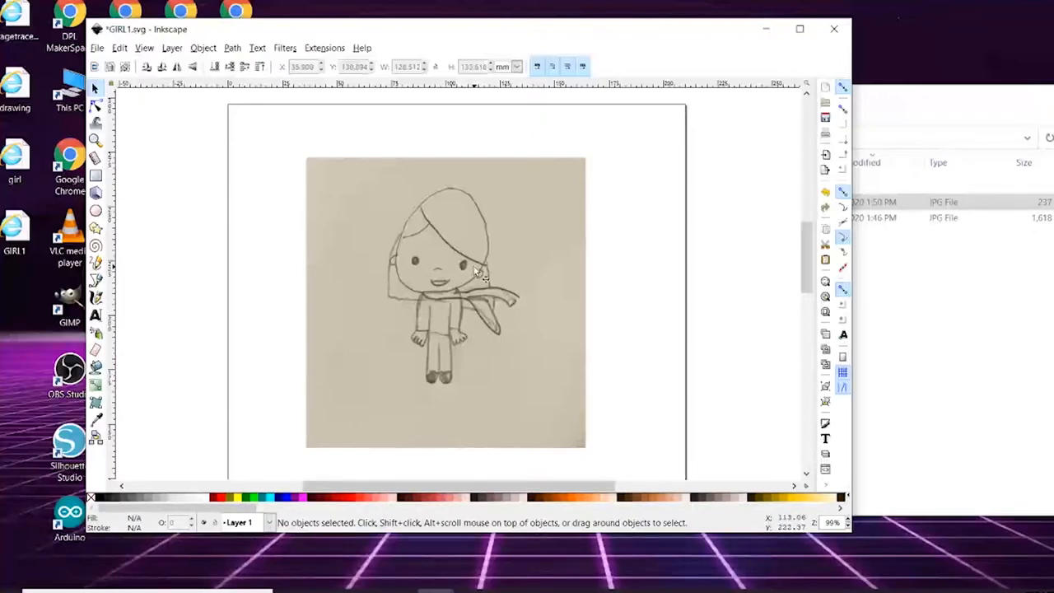
mouse_move(404, 234)
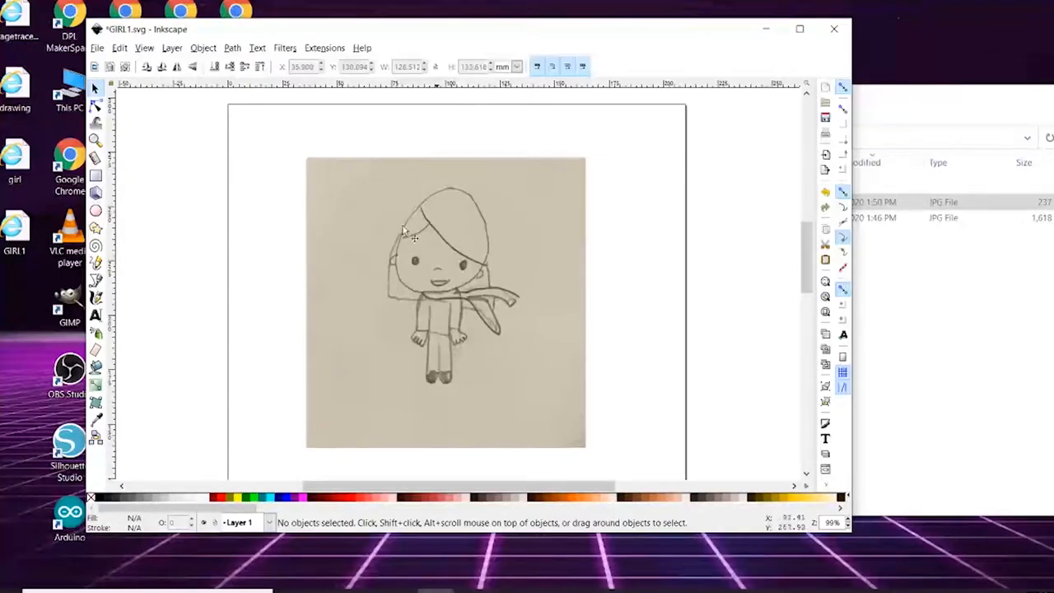
mouse_move(349, 173)
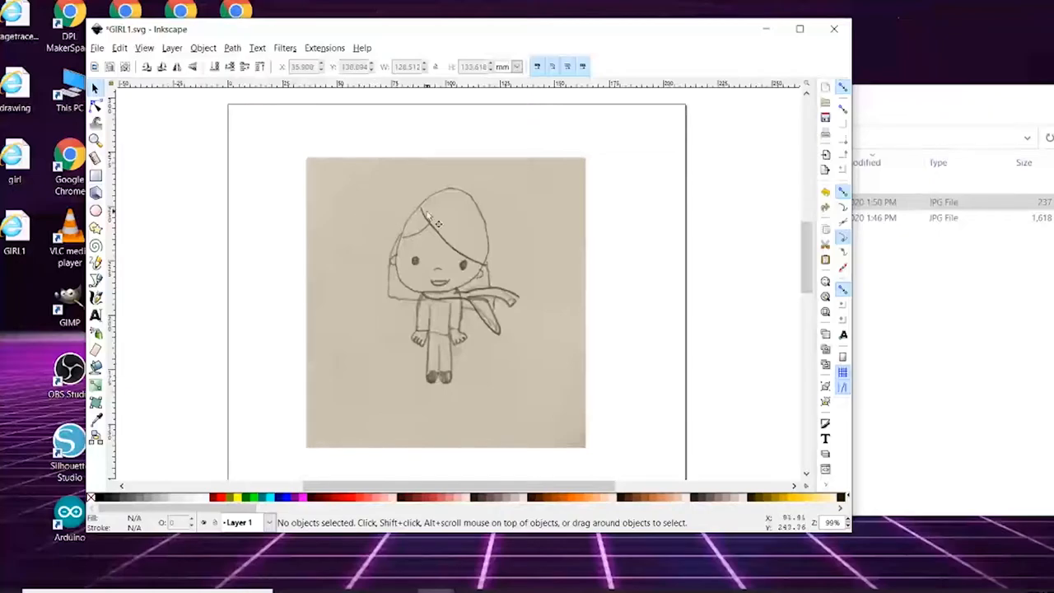
click(444, 303)
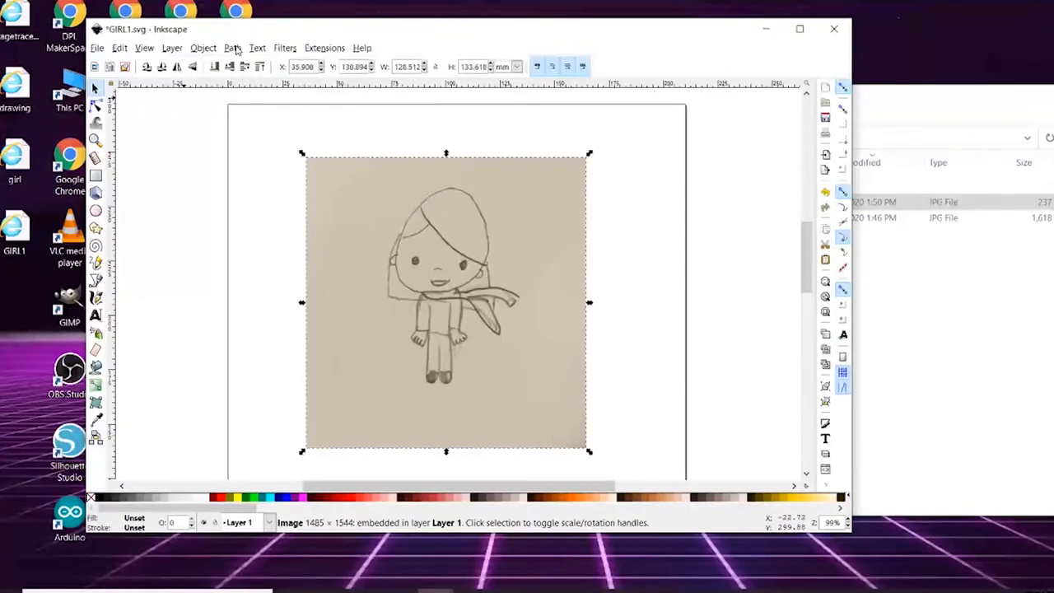
Start Path > Trace Bitmap on the scan, move the dialog aside and enable Live Preview
click(232, 46)
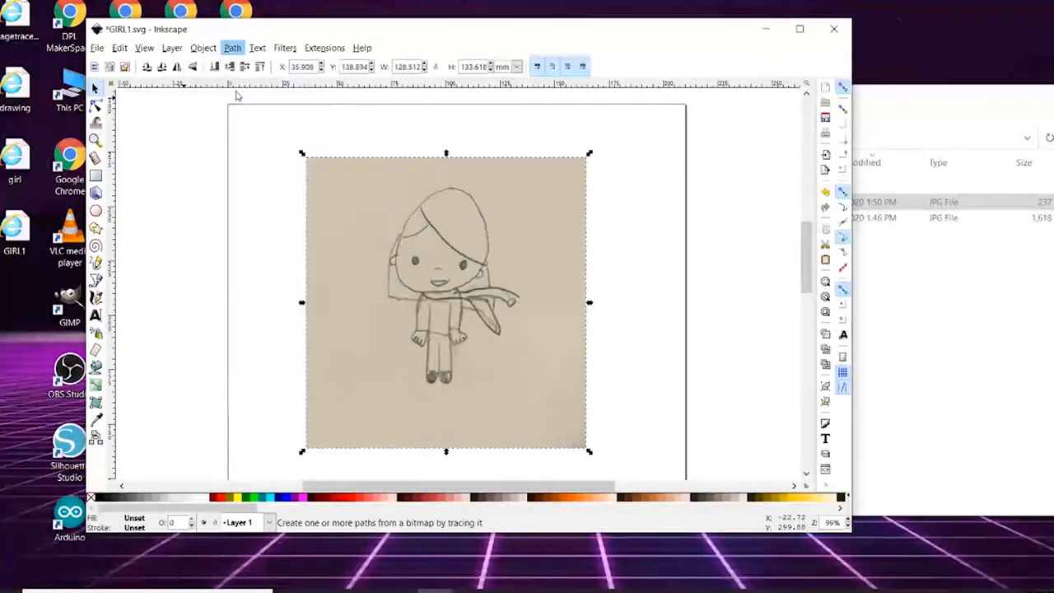
click(232, 47)
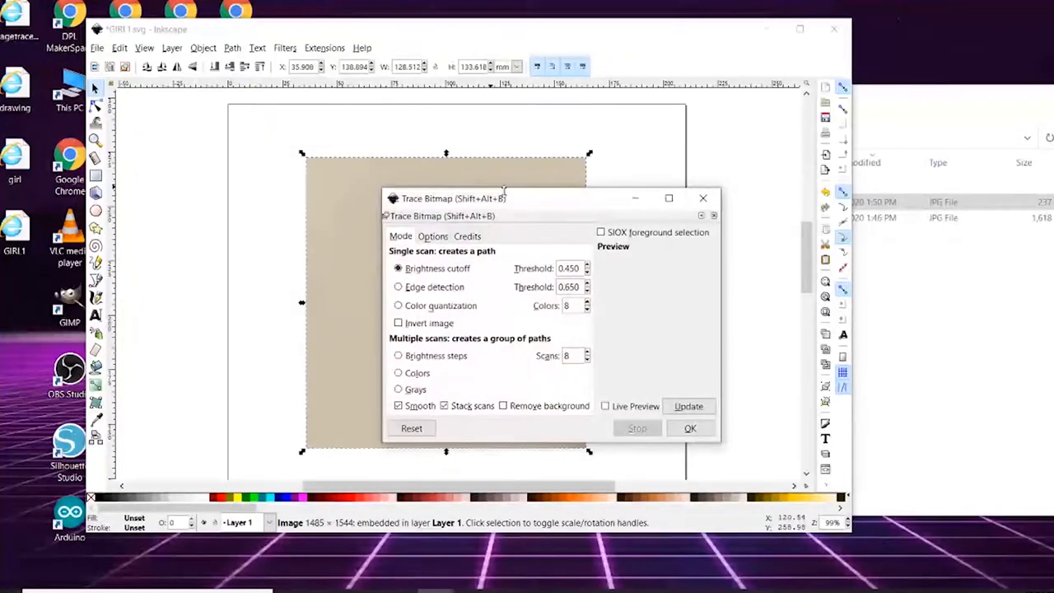
drag(453, 198, 217, 148)
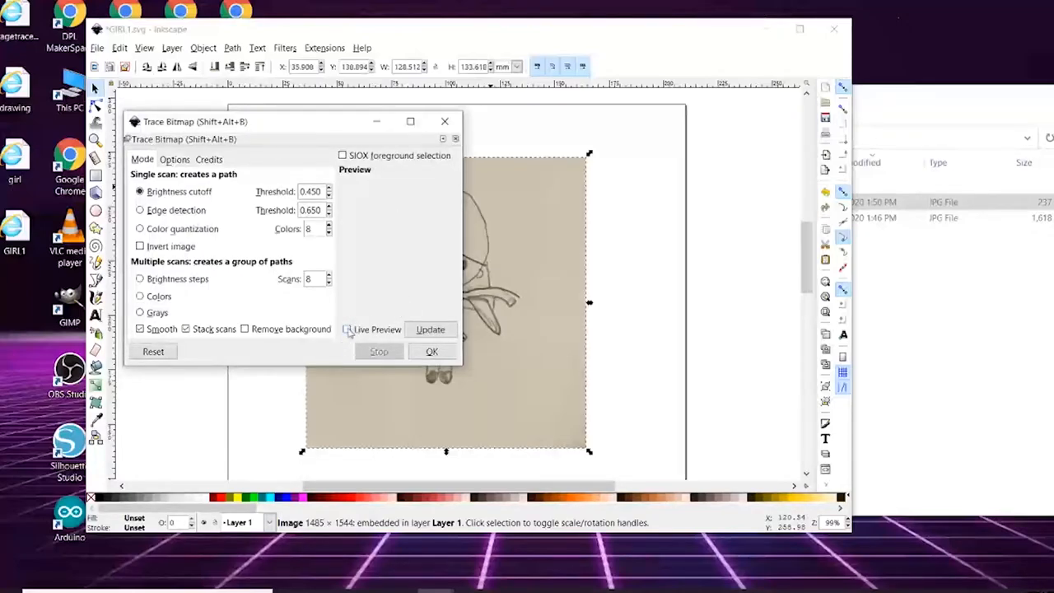
click(350, 329)
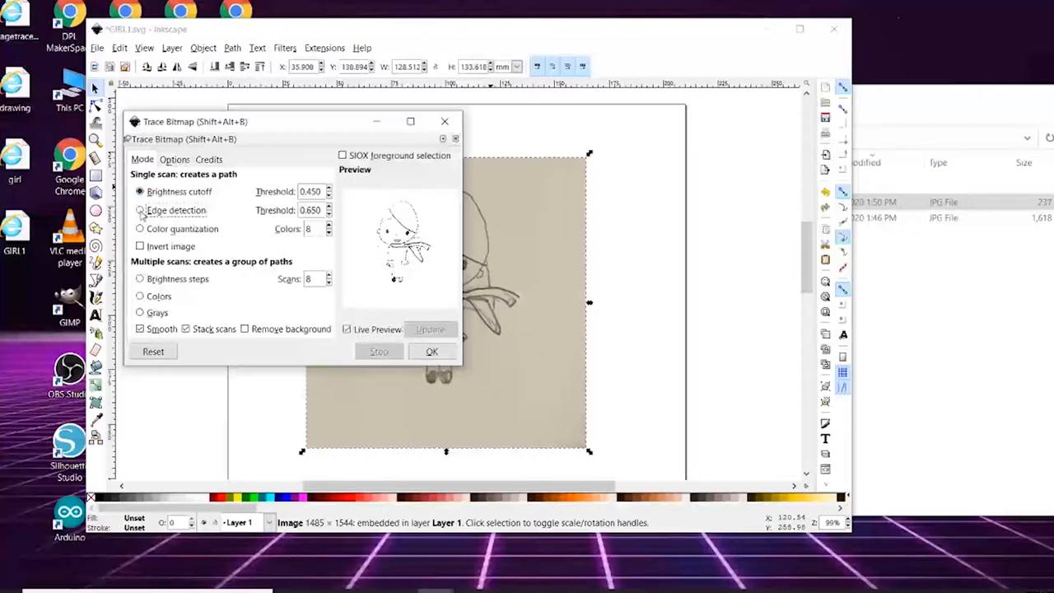
Try Edge detection, Color quantization and Invert, then return to Brightness cutoff mode
click(140, 211)
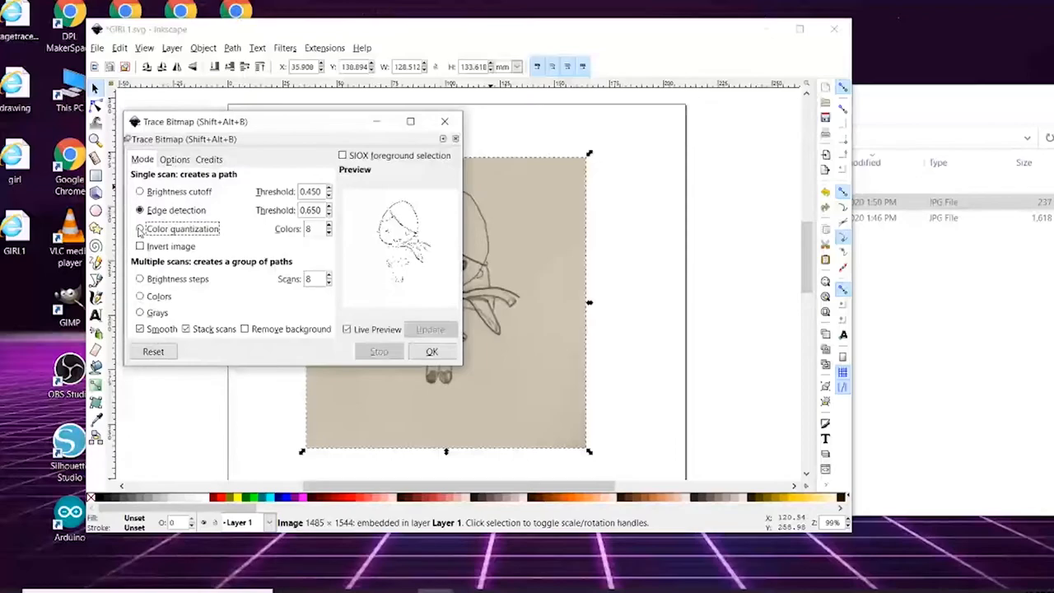
click(140, 229)
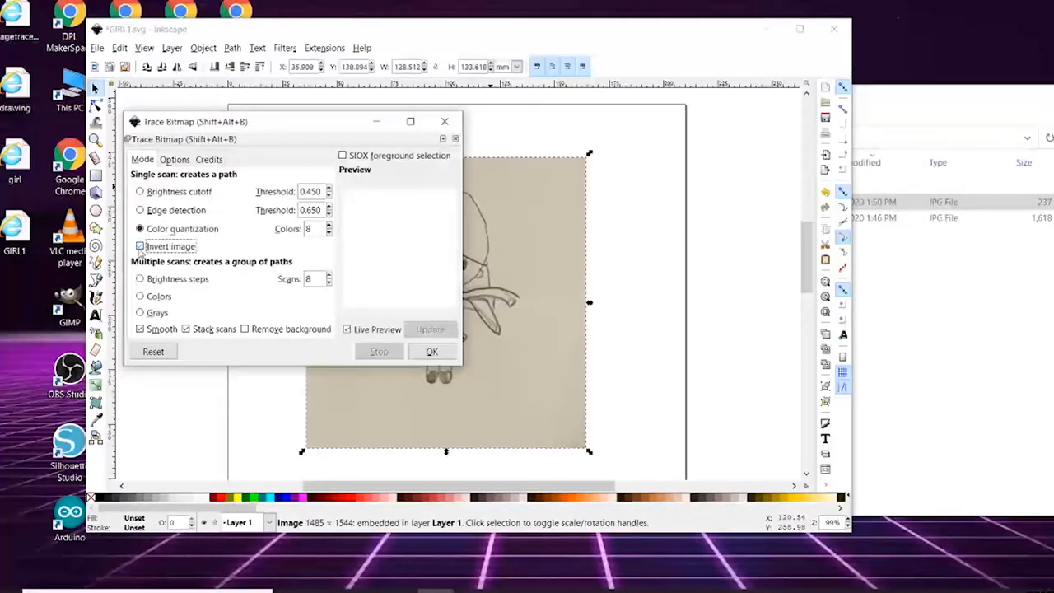
click(140, 247)
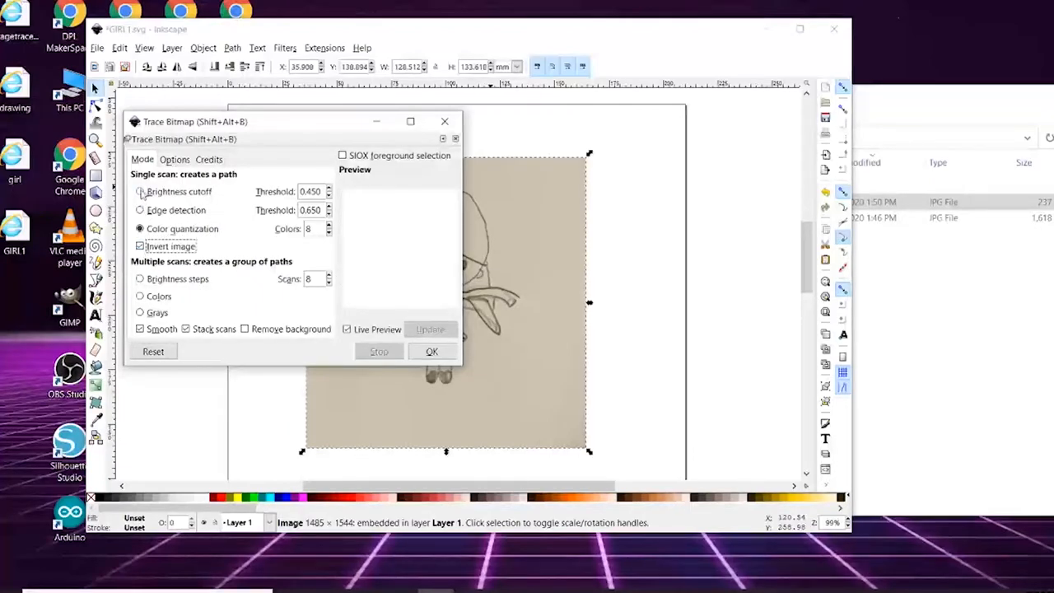
click(140, 191)
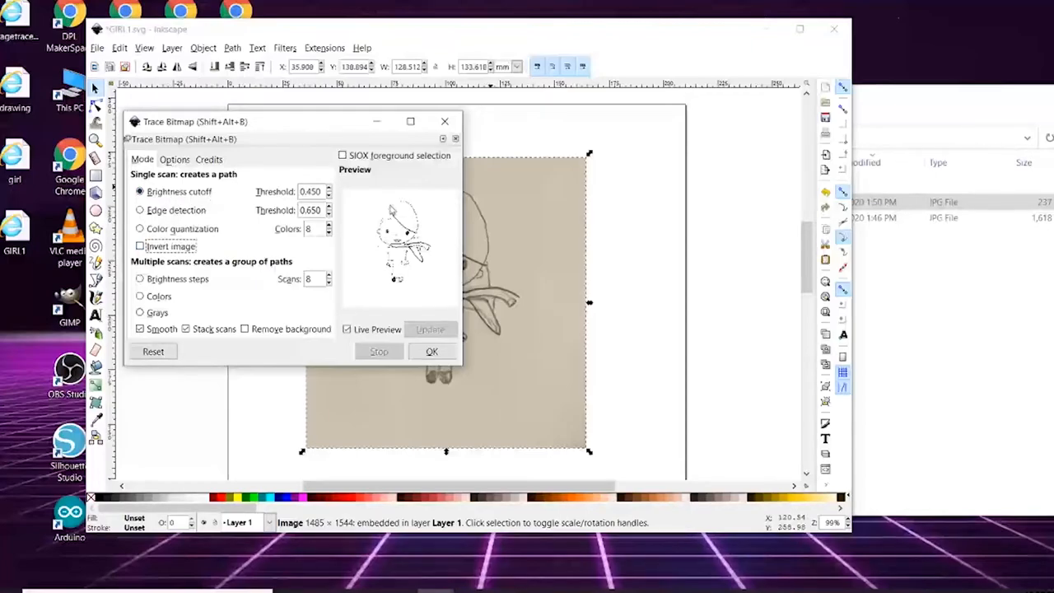
mouse_move(376, 260)
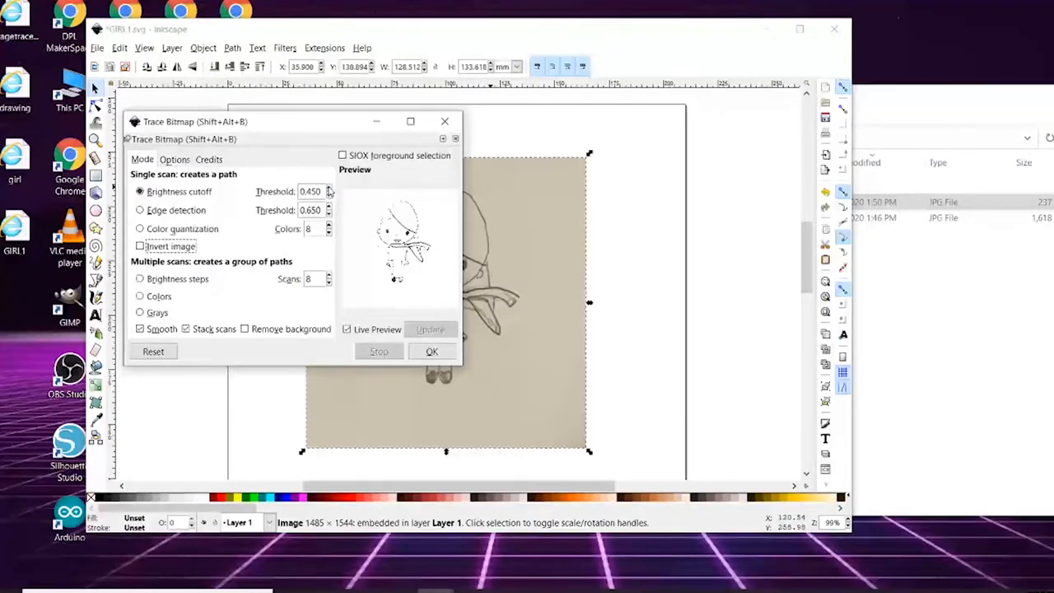
Tune the brightness cutoff threshold through 0.680, 0.700 and 0.580 up to 0.650 for a clean outline
click(328, 188)
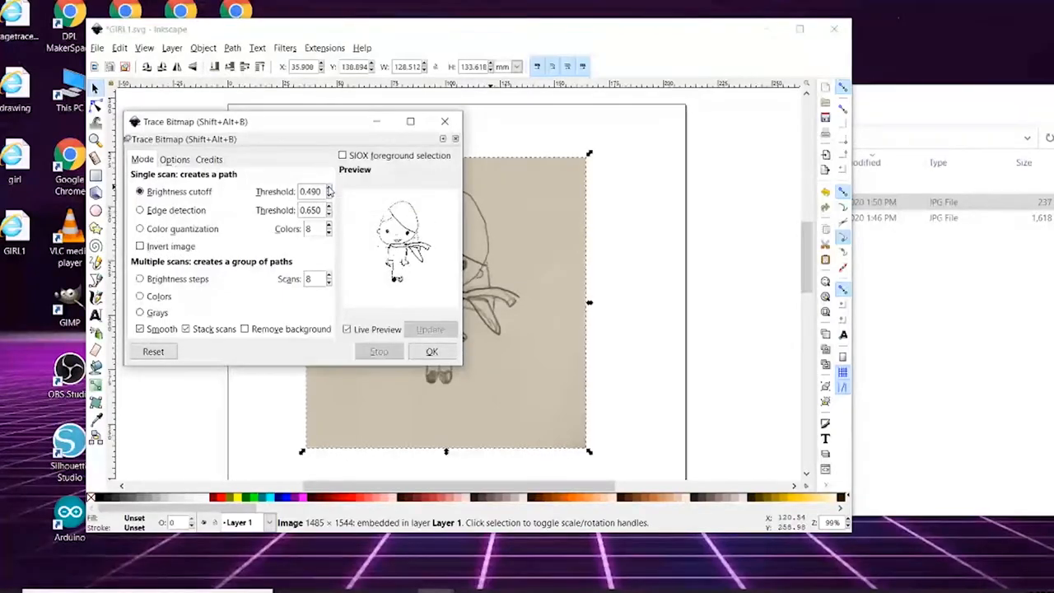
click(330, 188)
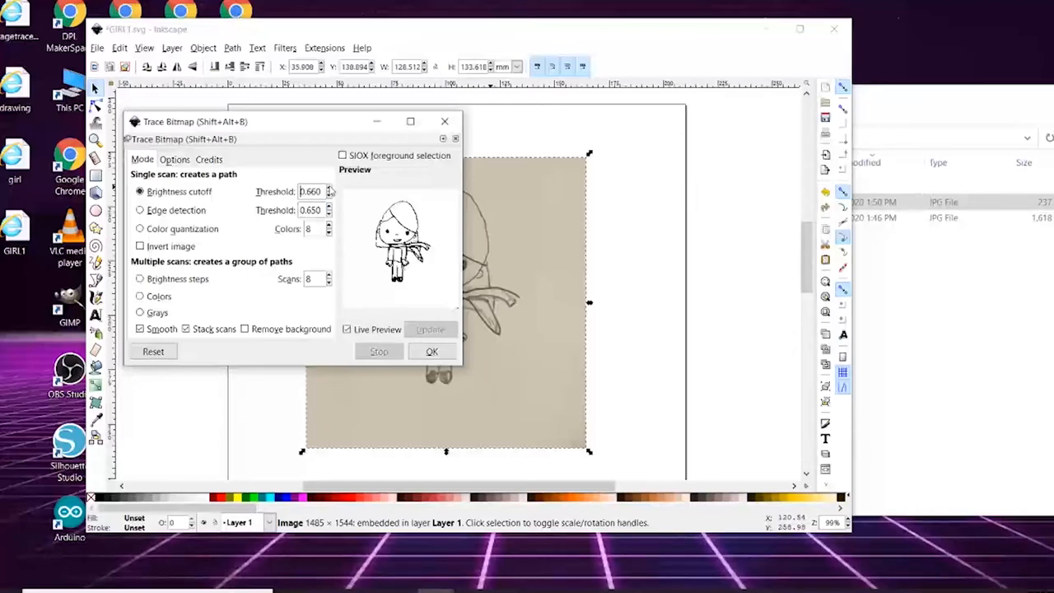
mouse_move(321, 191)
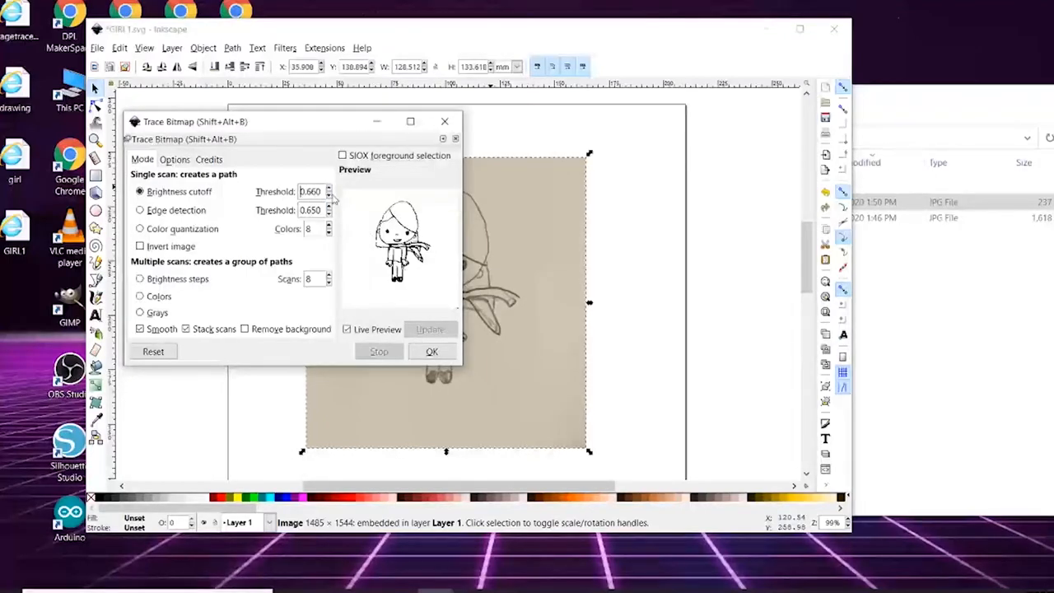
click(330, 187)
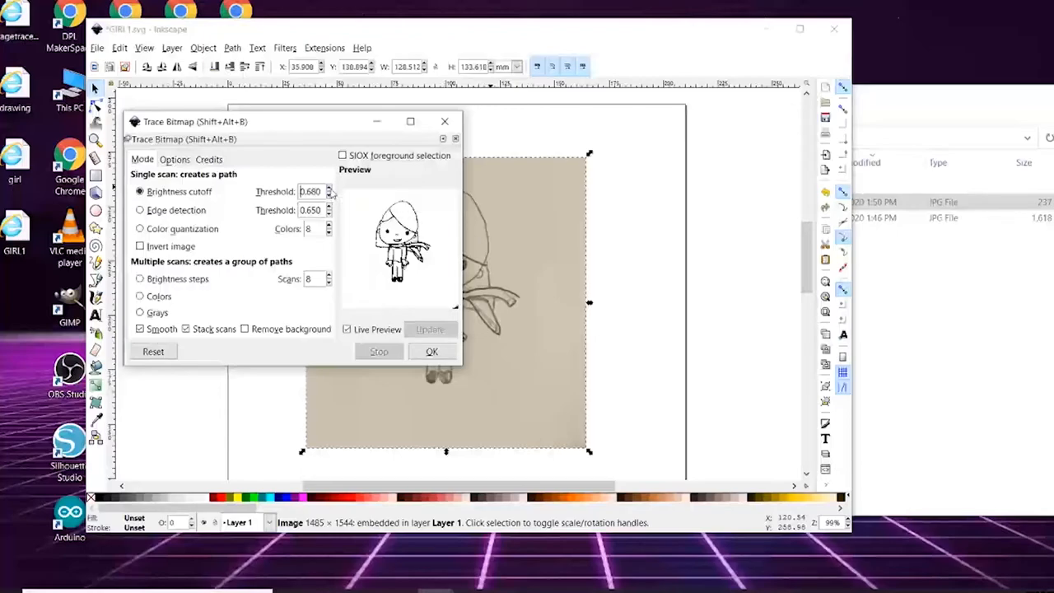
click(330, 188)
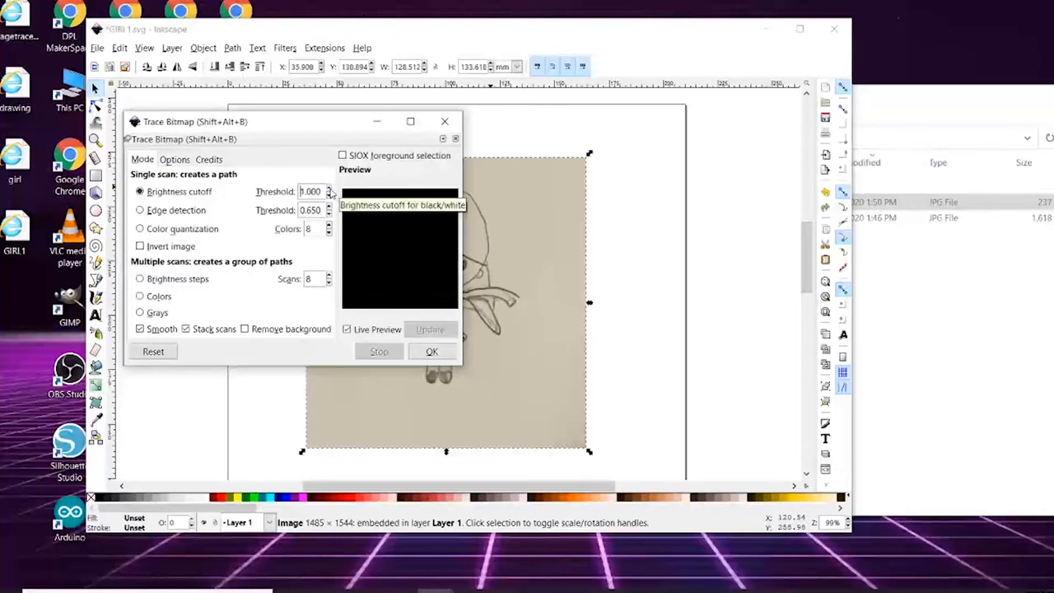
click(329, 194)
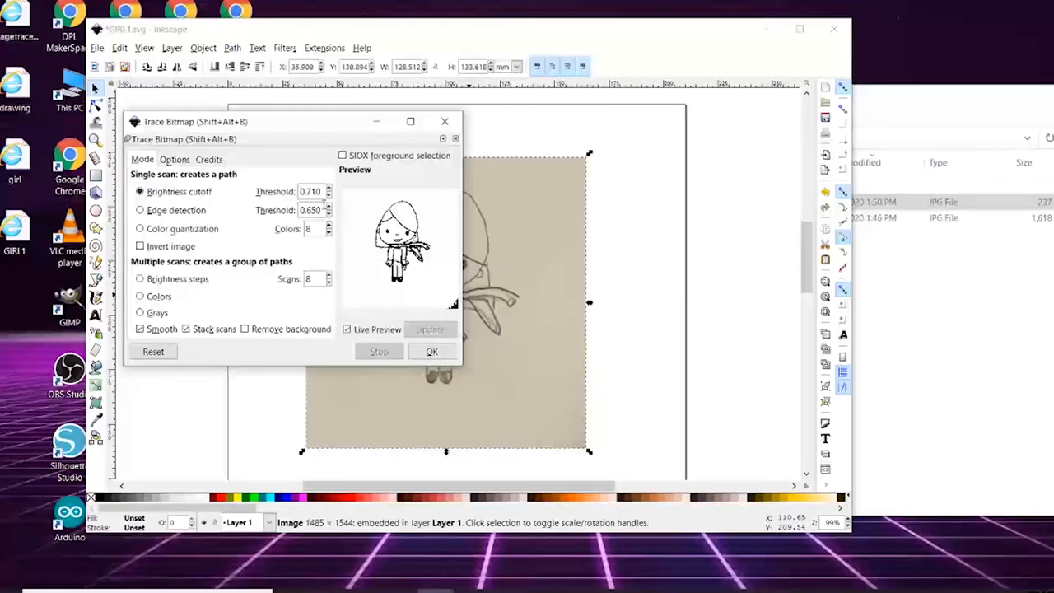
click(329, 195)
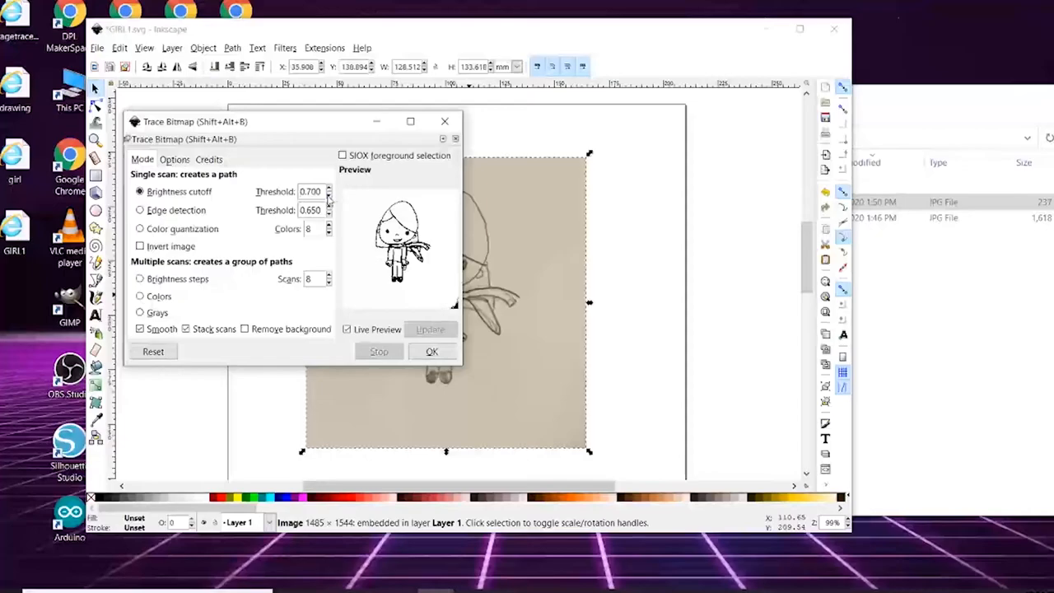
click(329, 194)
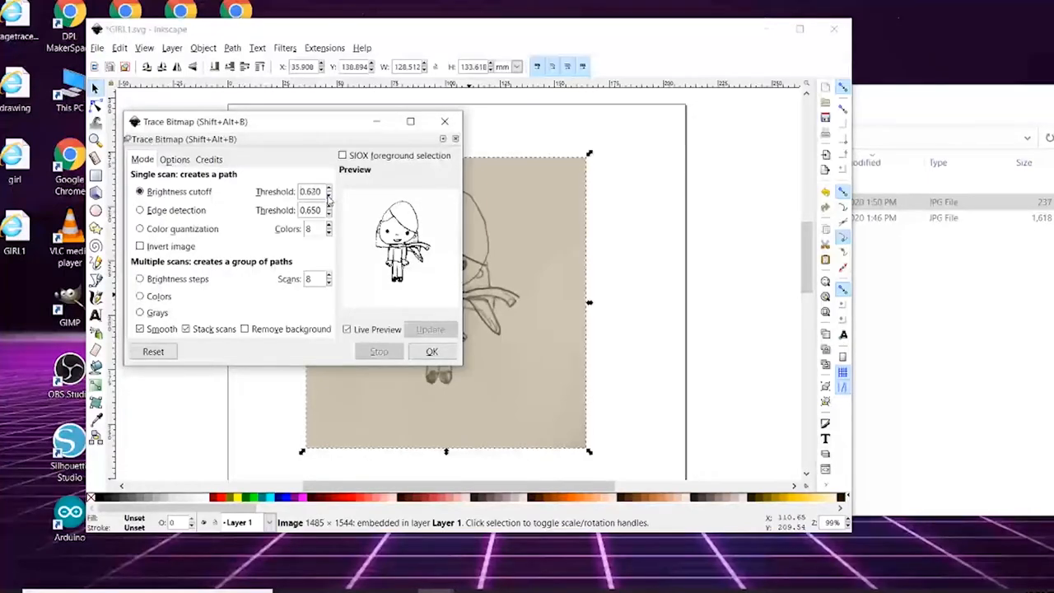
click(329, 195)
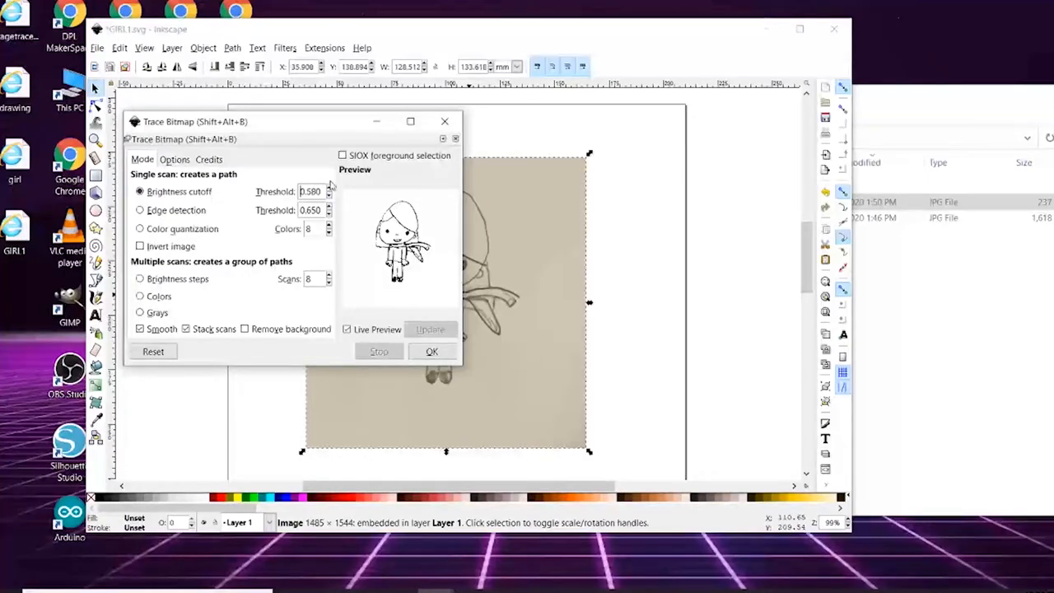
click(329, 188)
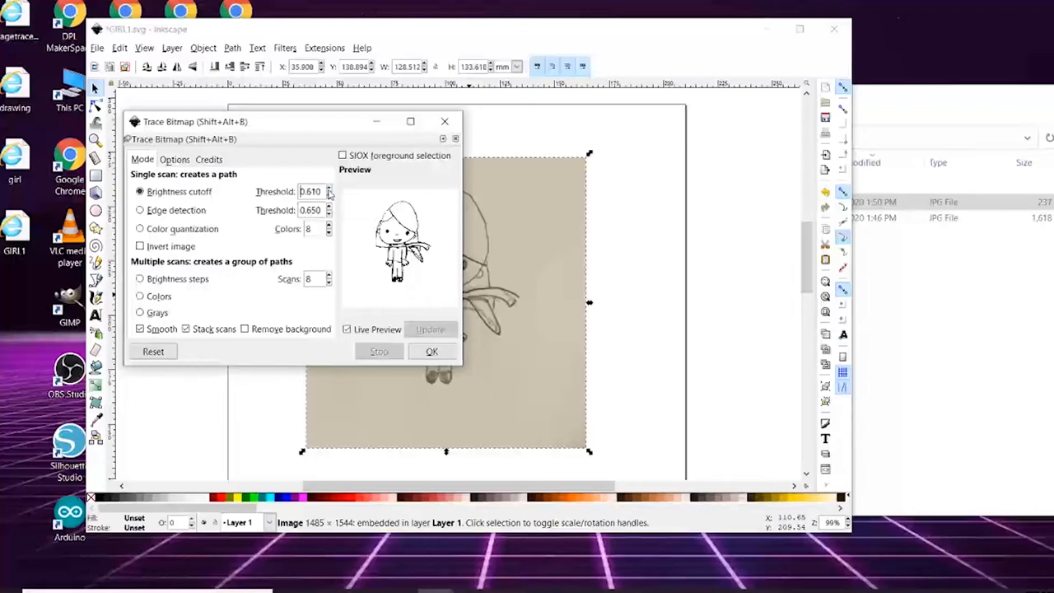
click(329, 187)
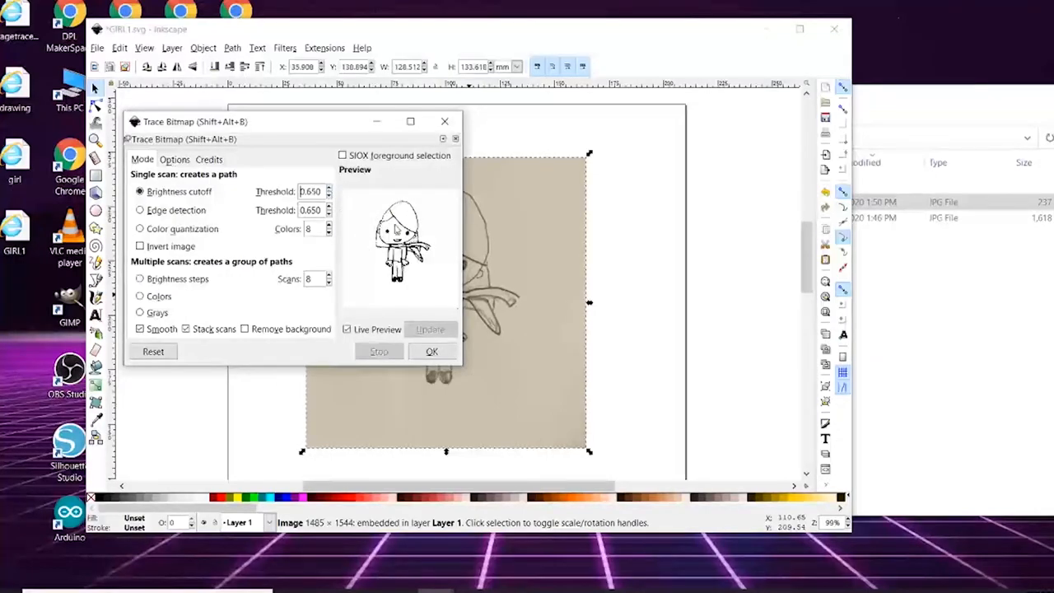
mouse_move(387, 306)
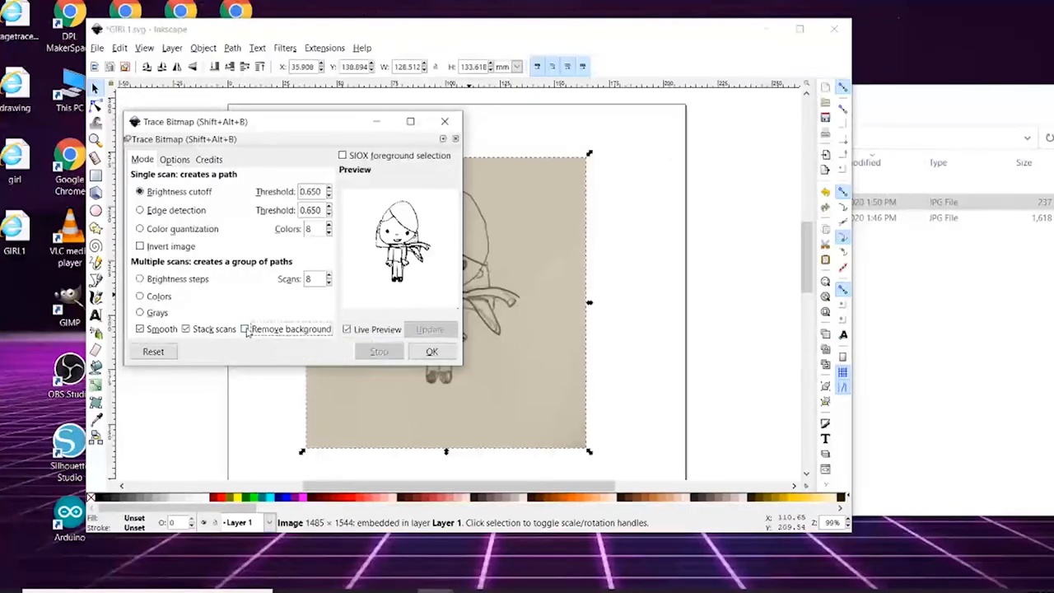
Apply the trace to create the black-line vector of the girl and close the trace settings
click(244, 330)
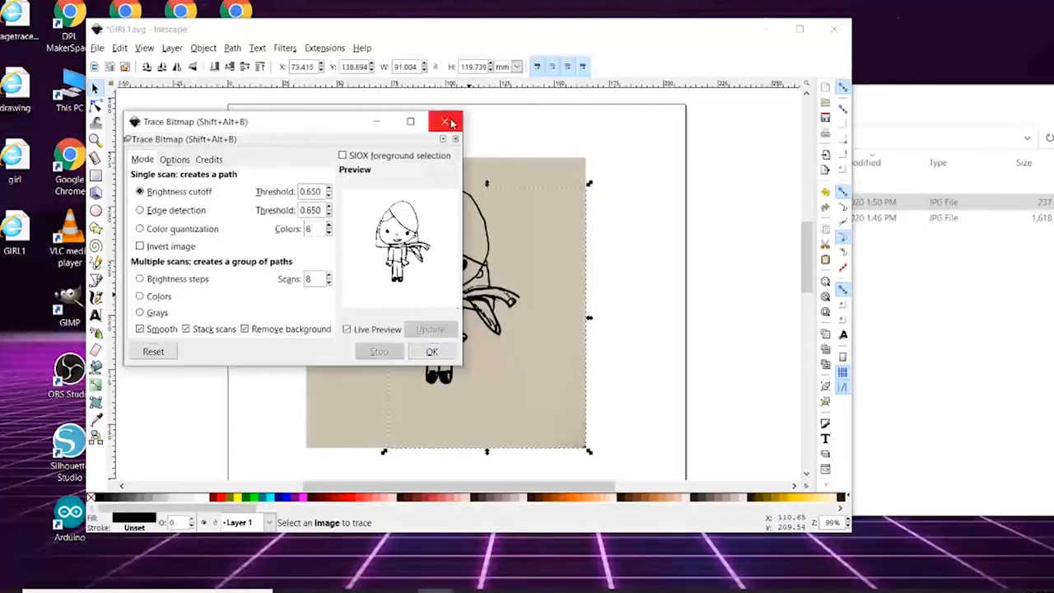
mouse_move(445, 122)
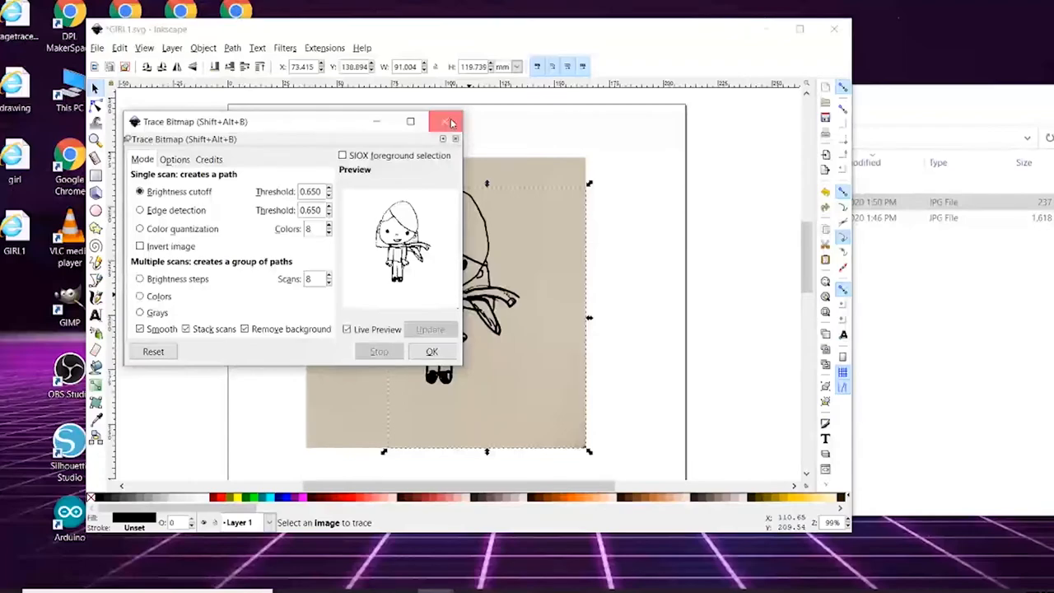
click(448, 122)
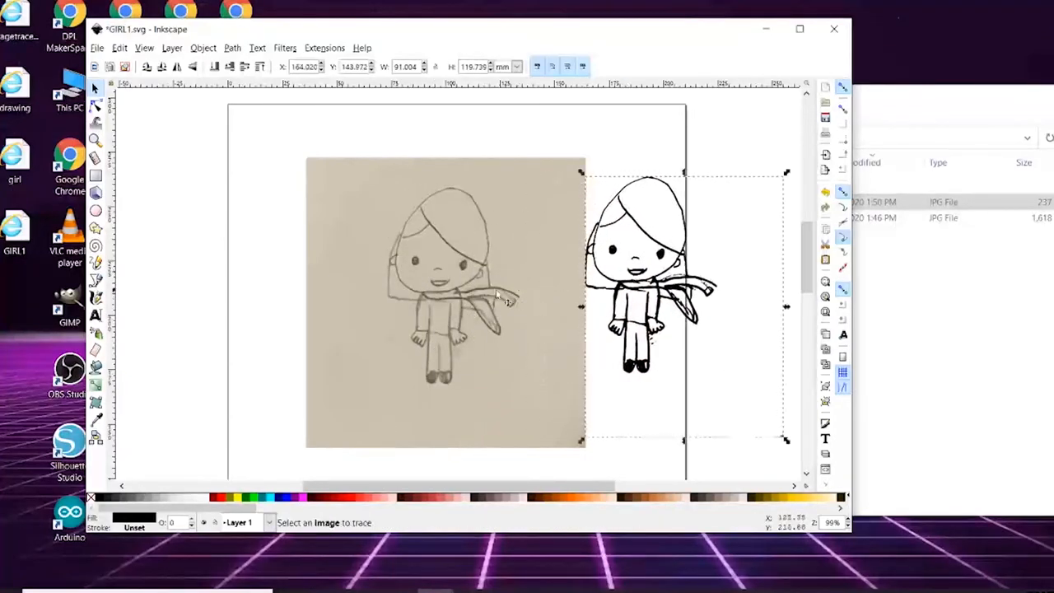
Select the original scan to move it off the page, leaving the trace on the page
click(445, 300)
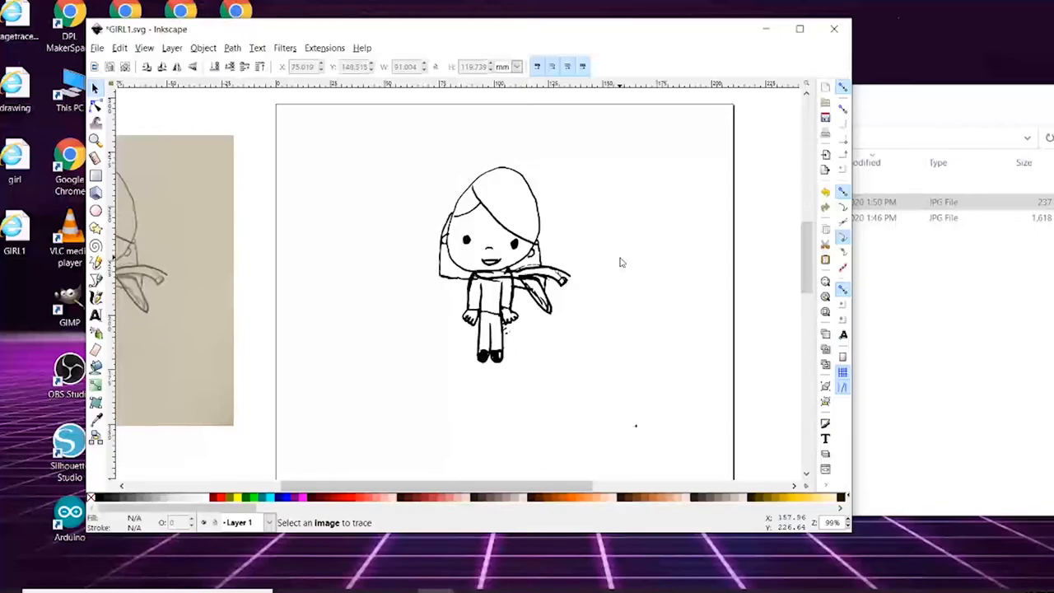
mouse_move(415, 336)
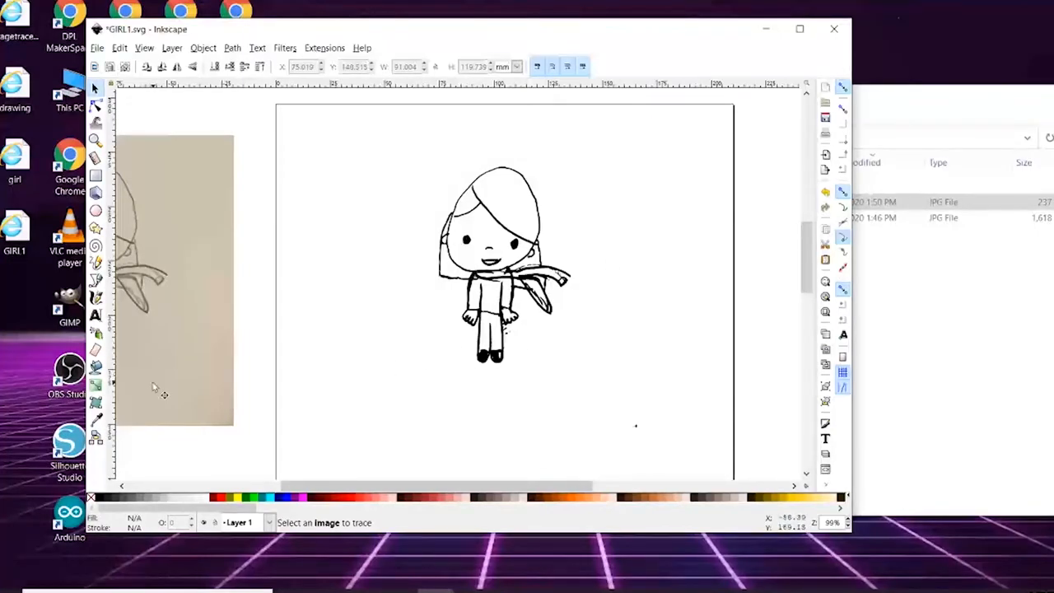
With the Eraser, remove a stray mark beside the legs and specks near the scarf
click(96, 350)
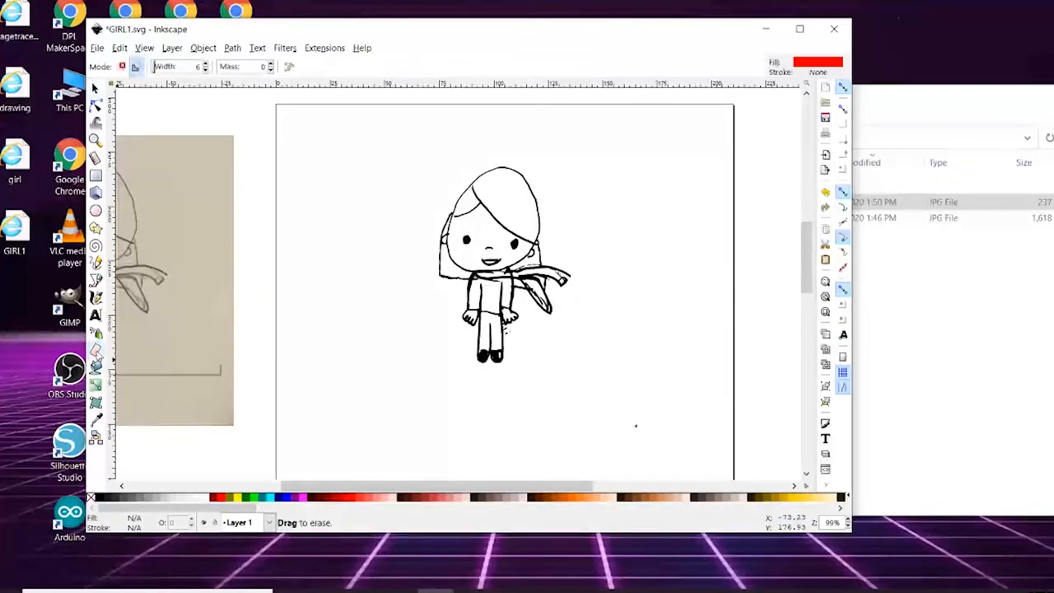
mouse_move(514, 337)
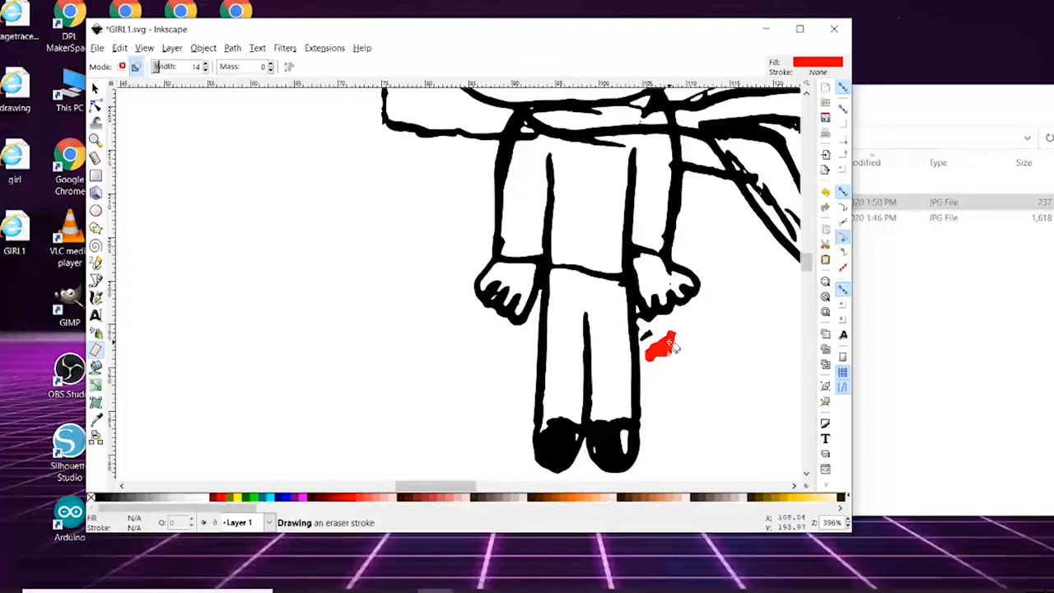
click(658, 345)
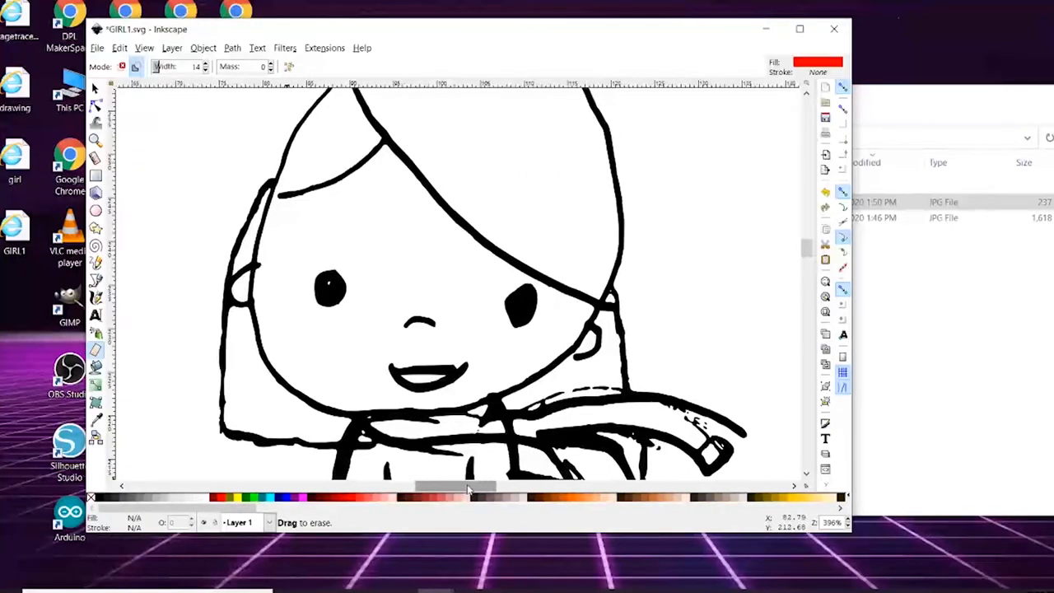
mouse_move(794, 297)
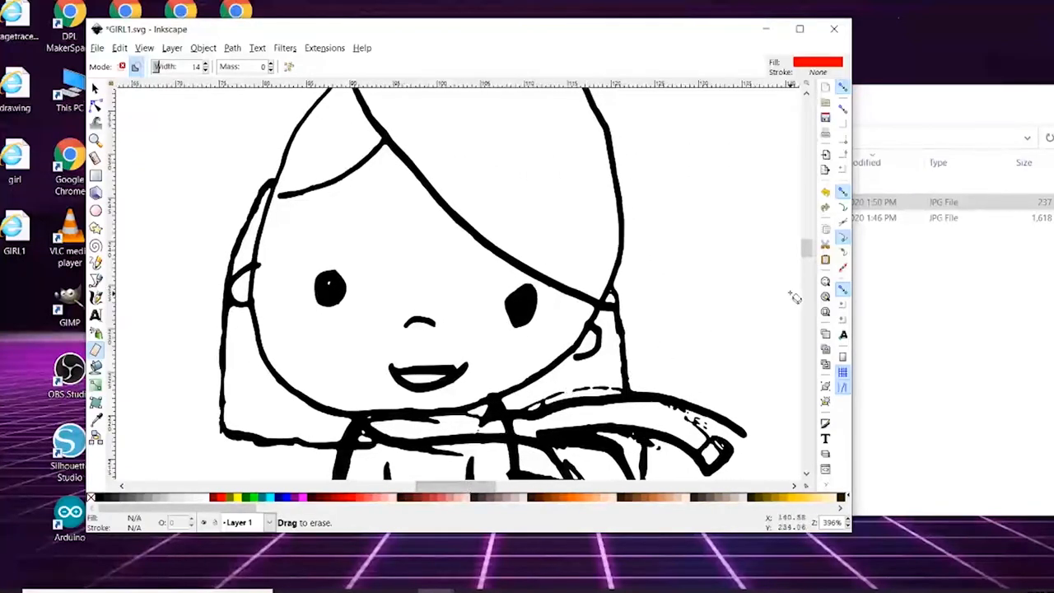
scroll(down, 3)
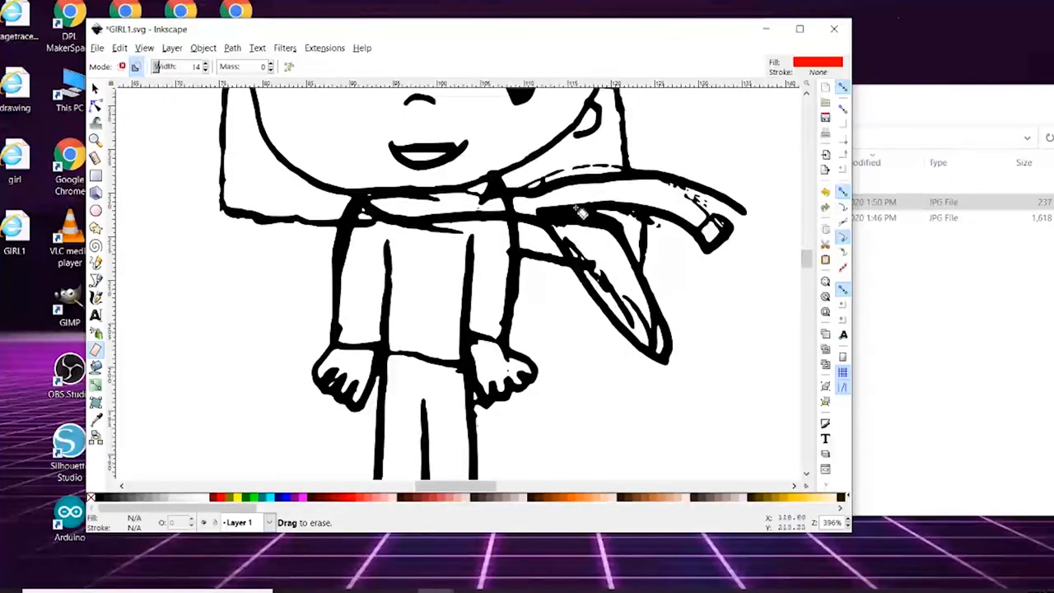
drag(576, 213, 551, 178)
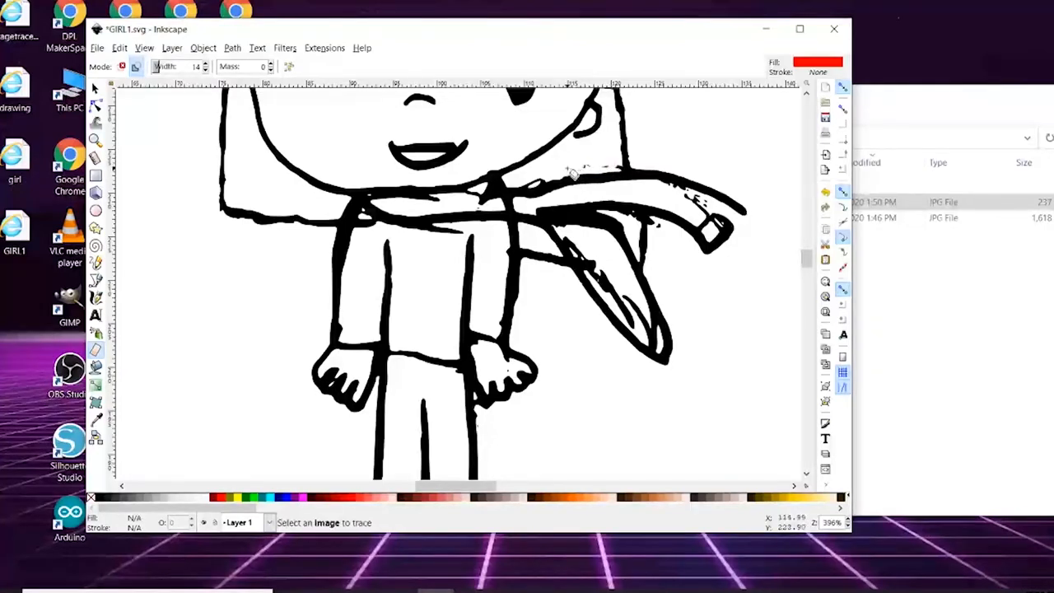
drag(568, 168, 601, 170)
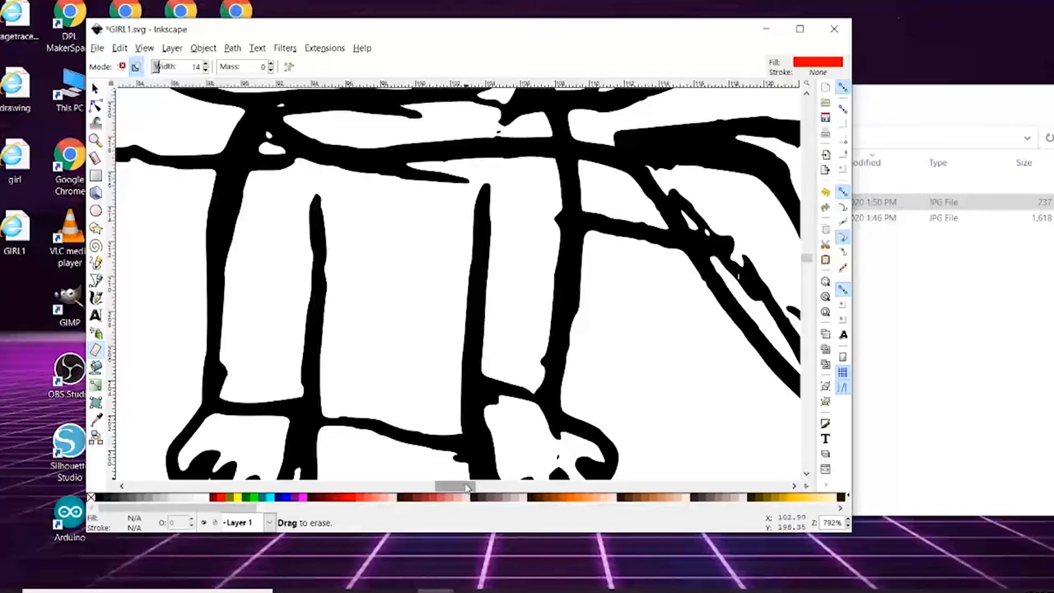
Erase stray specks near the scarf end of the traced girl
drag(470, 486, 491, 486)
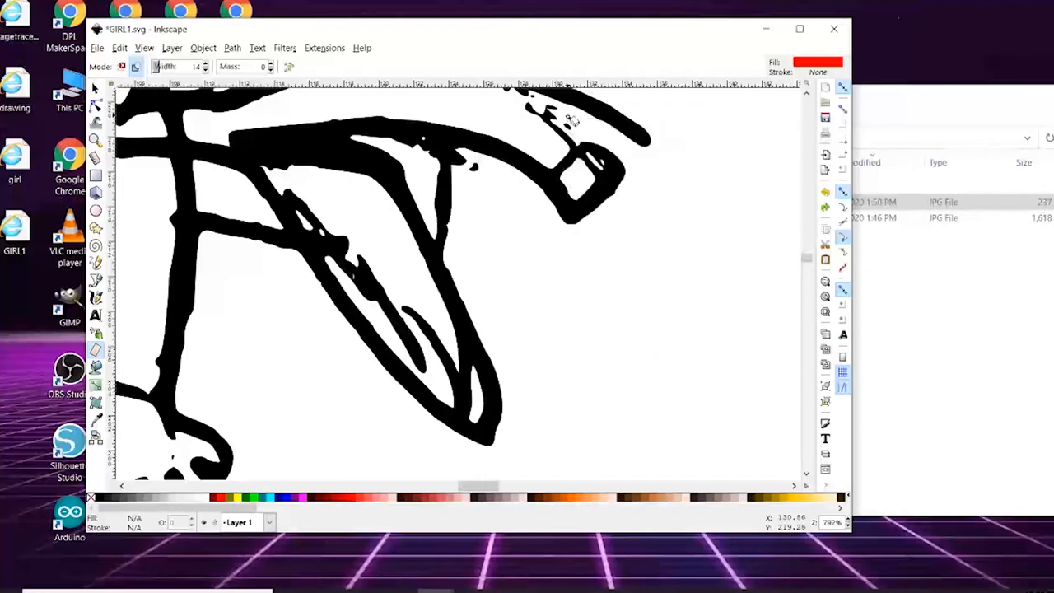
right_click(568, 124)
text(0)
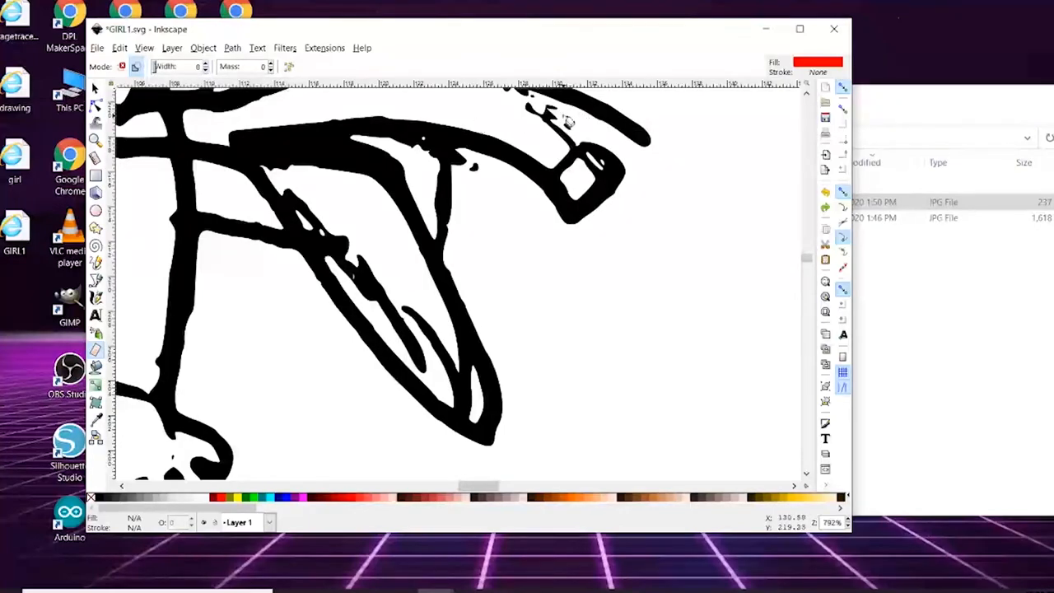
click(566, 124)
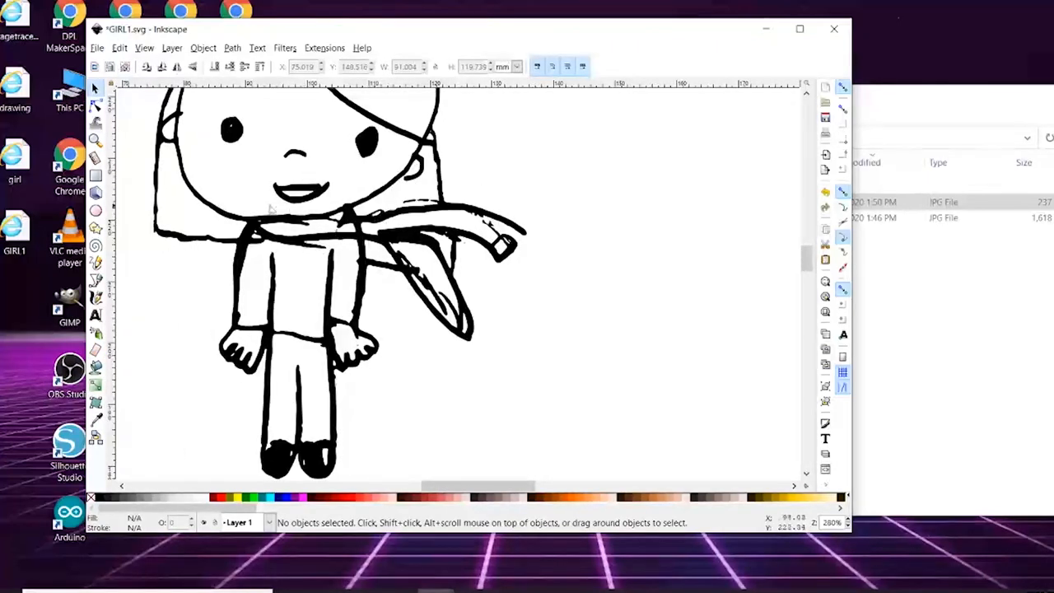
mouse_move(172, 209)
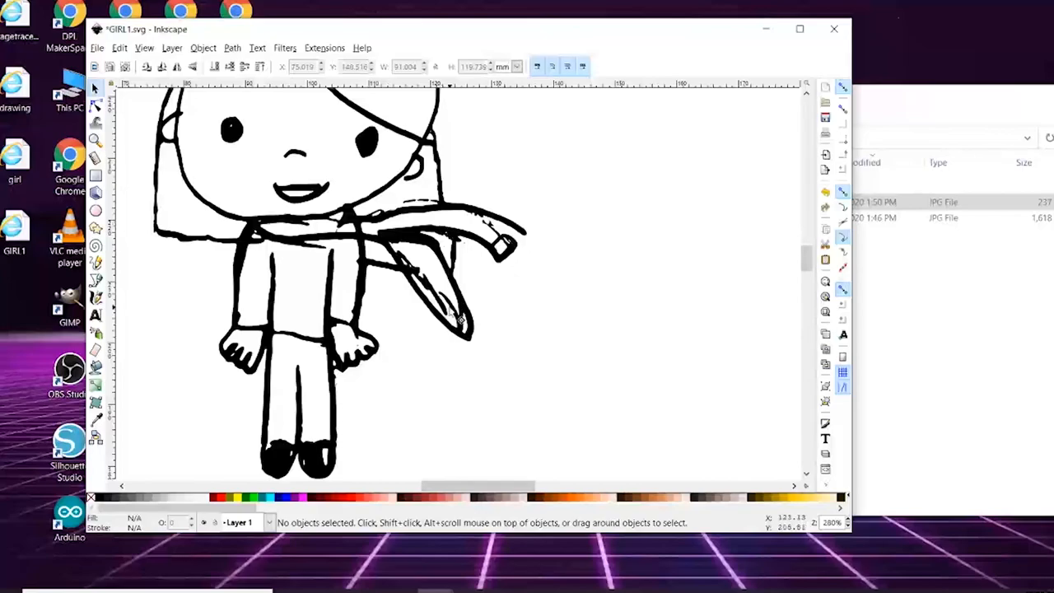
mouse_move(451, 316)
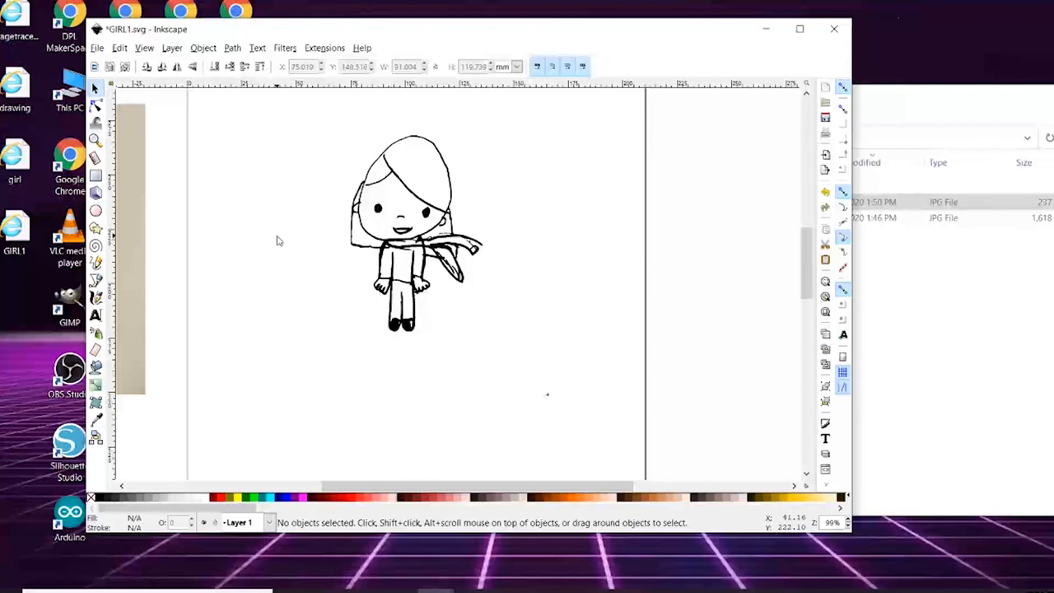
mouse_move(678, 179)
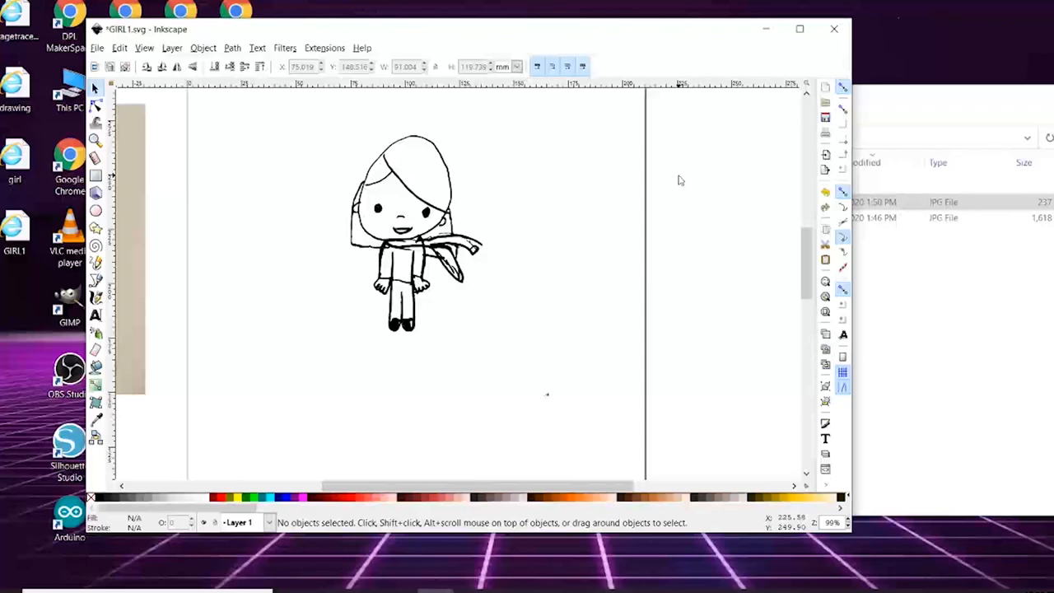
mouse_move(695, 135)
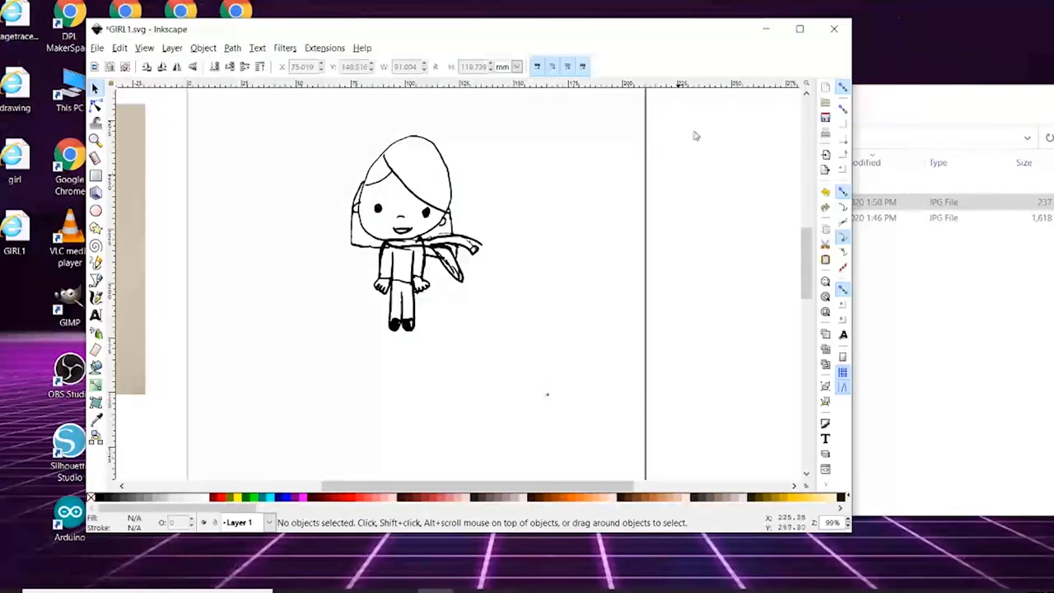